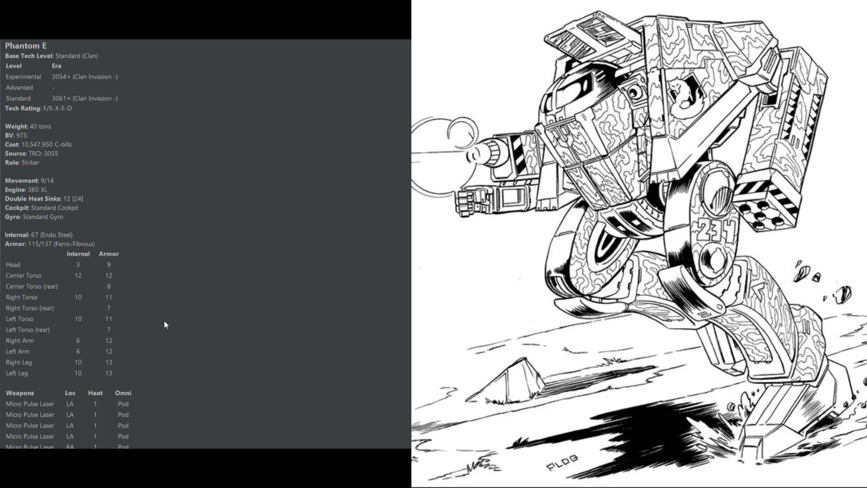
mouse_move(108, 389)
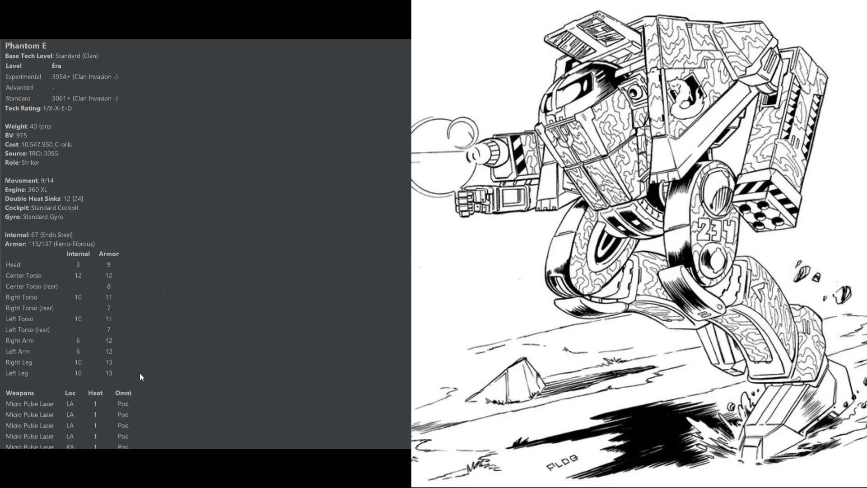
scroll("down", 3)
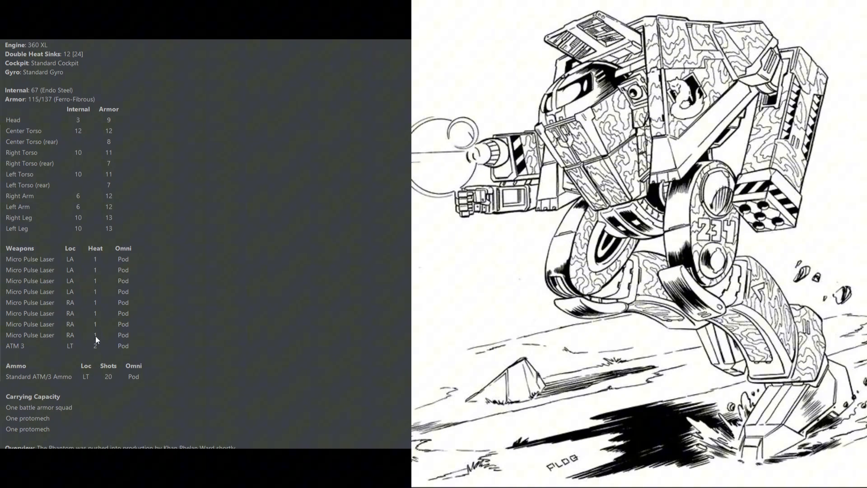
mouse_move(84, 393)
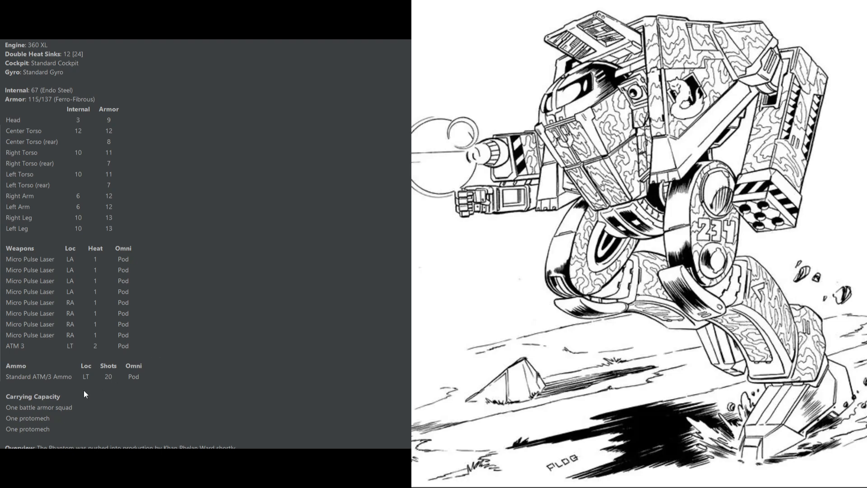
mouse_move(134, 391)
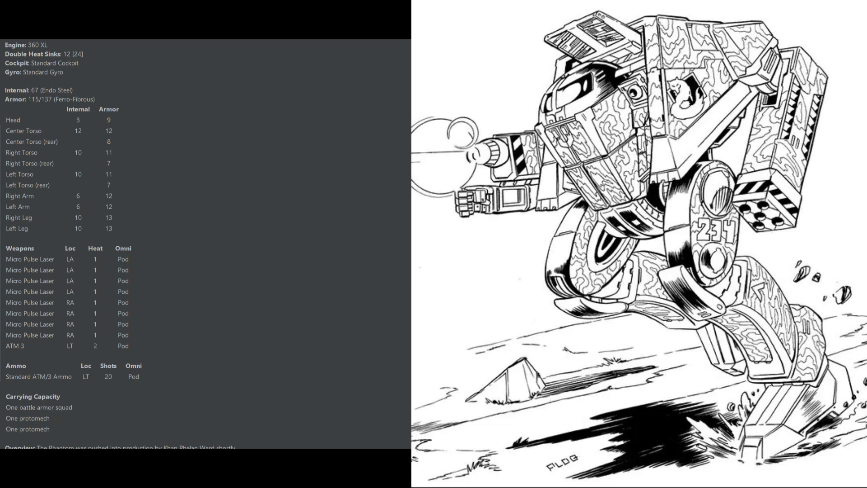
scroll("down", 3)
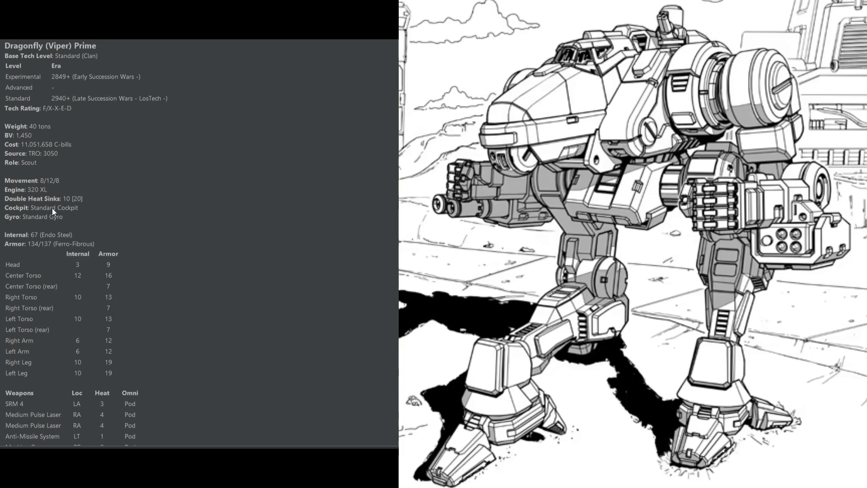
scroll("down", 3)
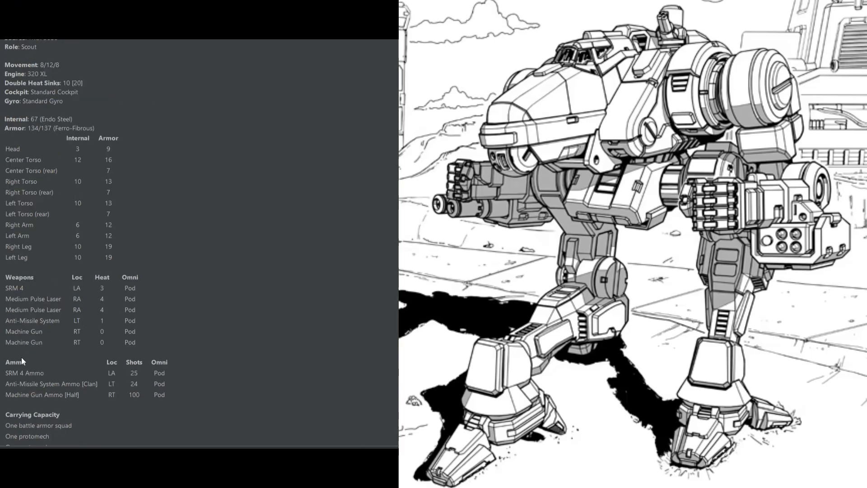
mouse_move(60, 356)
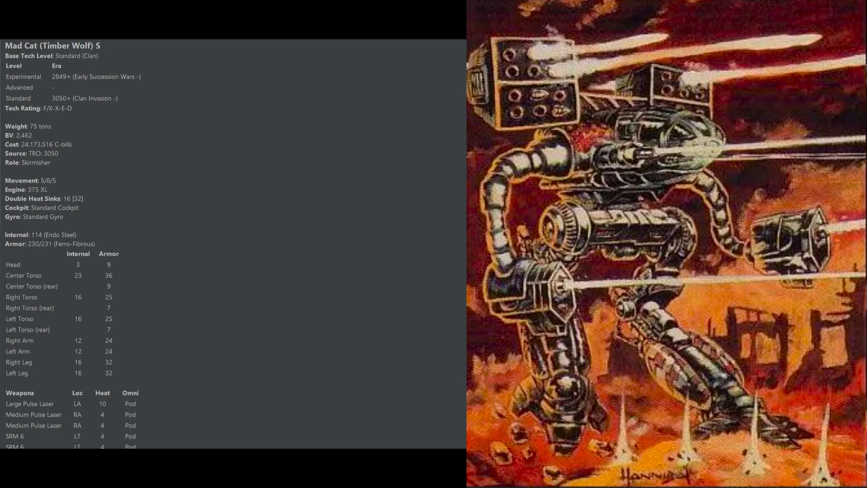
scroll("down", 3)
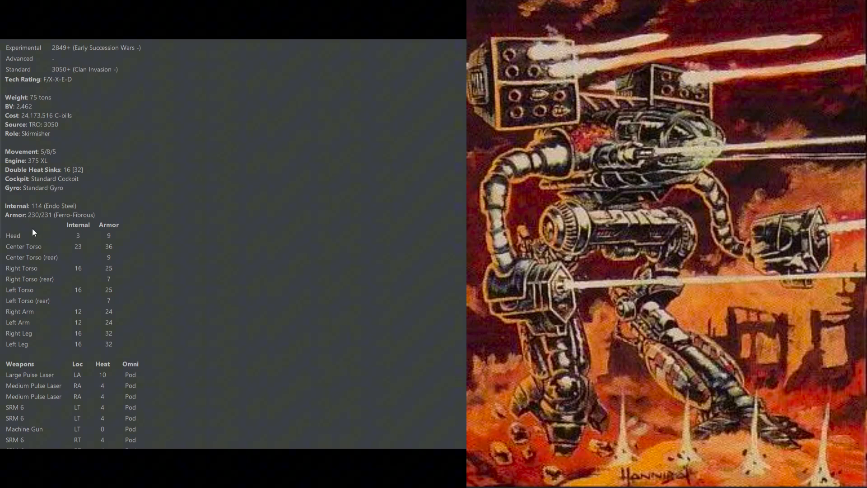
mouse_move(117, 347)
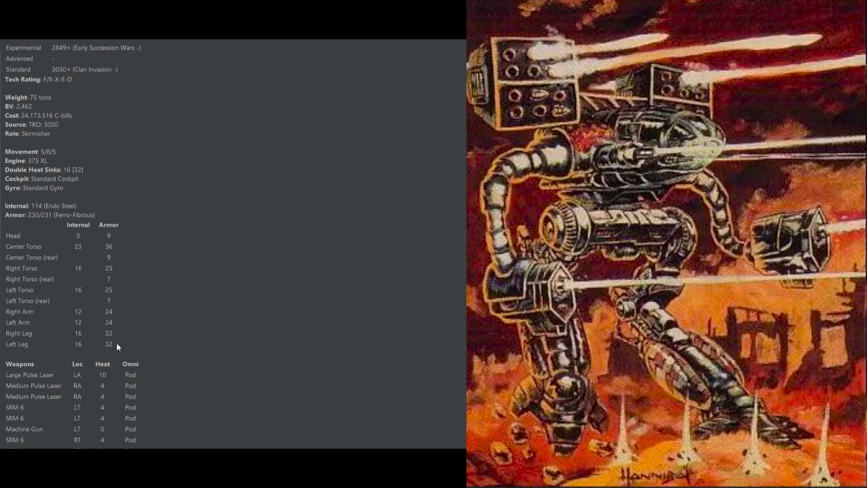
scroll("down", 3)
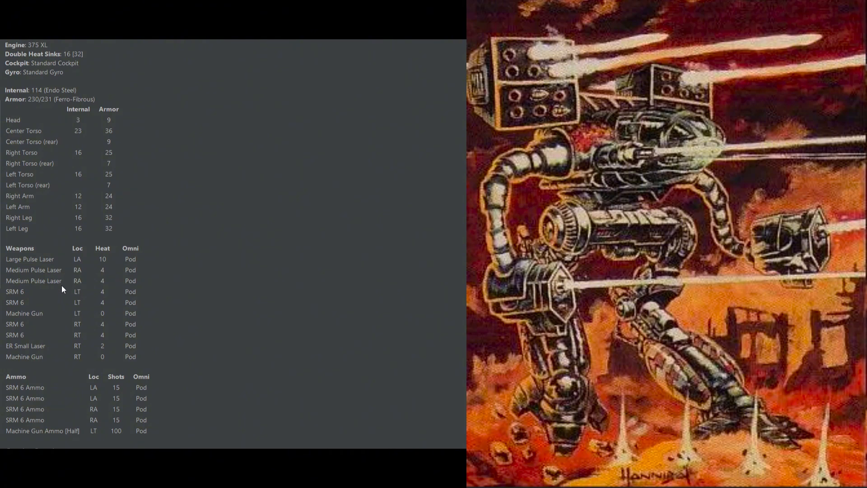
mouse_move(61, 263)
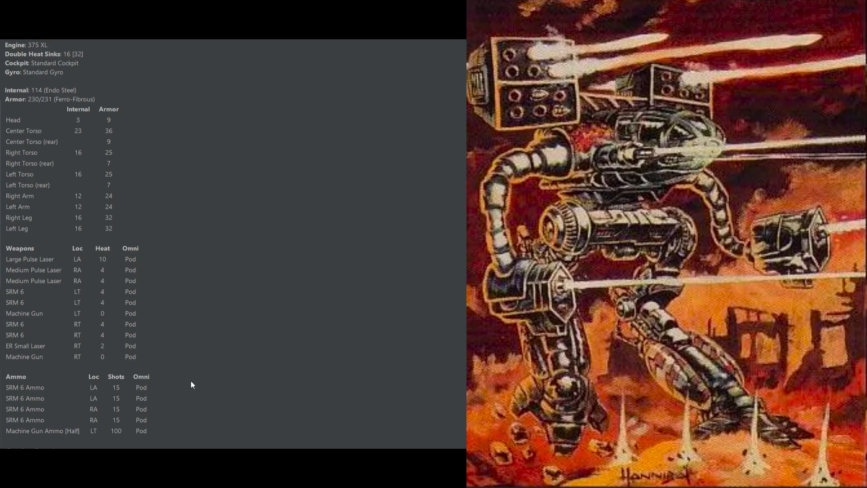
mouse_move(127, 385)
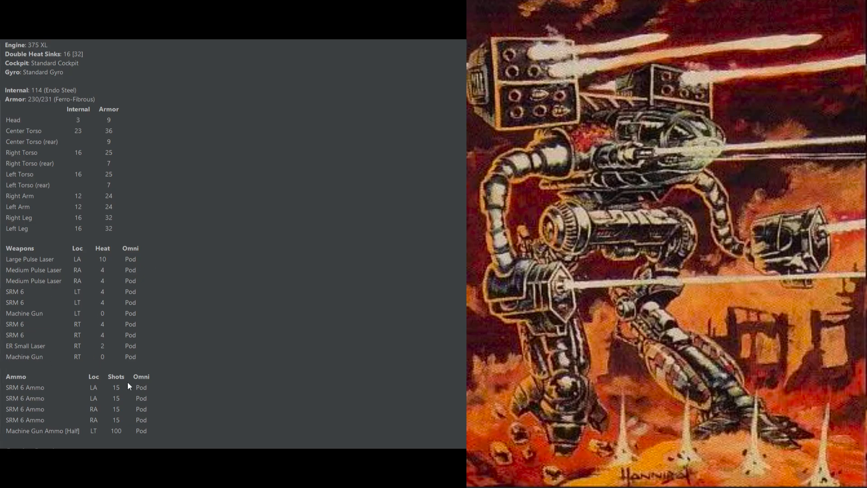
mouse_move(164, 356)
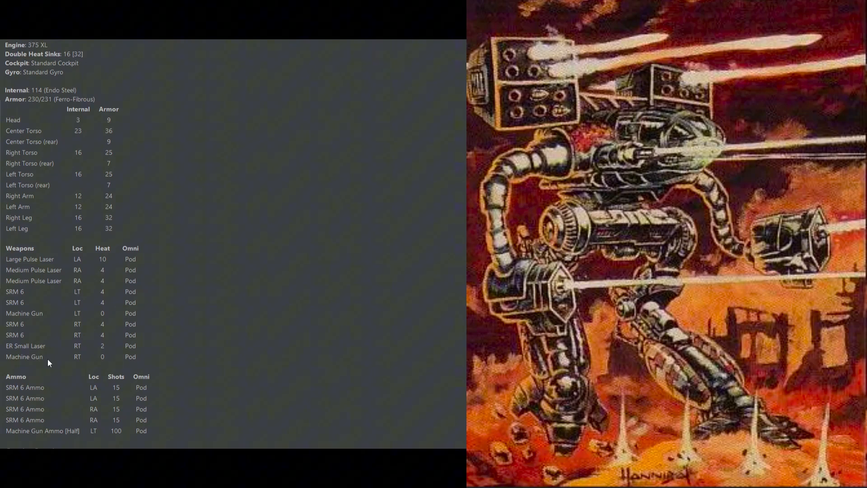
mouse_move(65, 364)
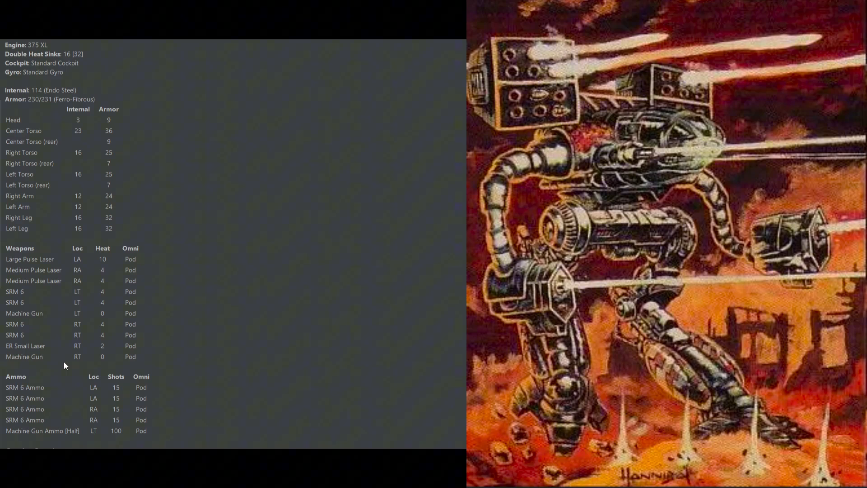
mouse_move(36, 426)
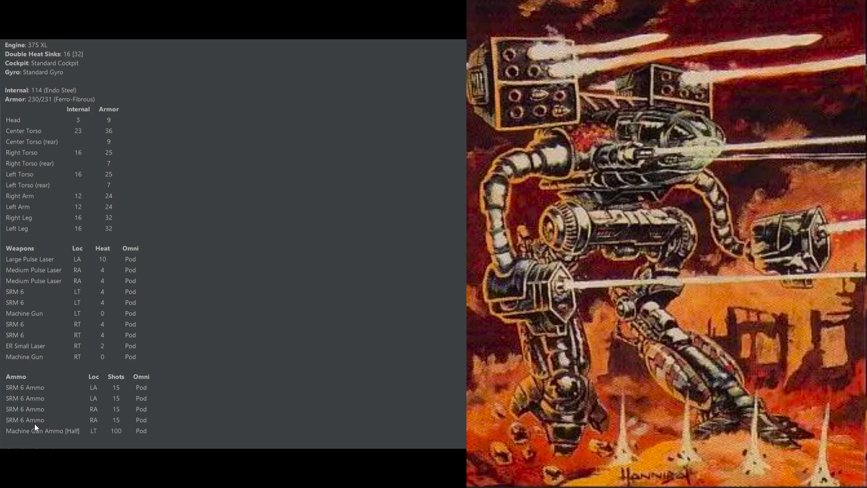
mouse_move(102, 388)
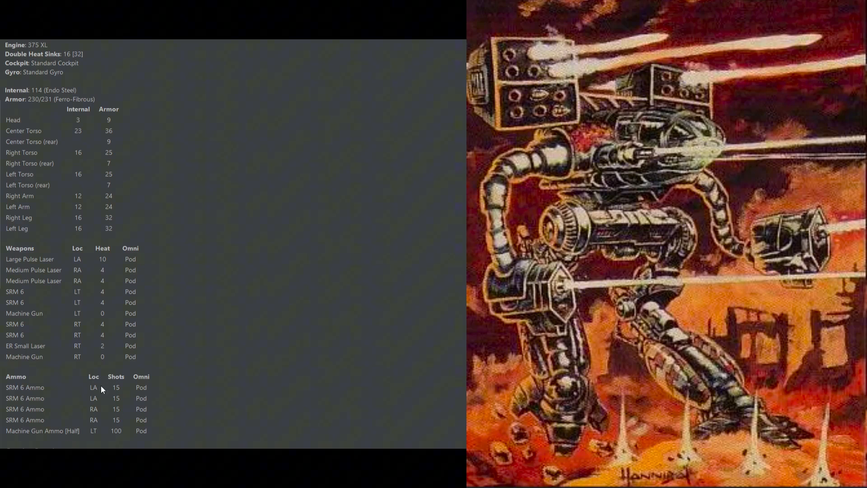
mouse_move(147, 376)
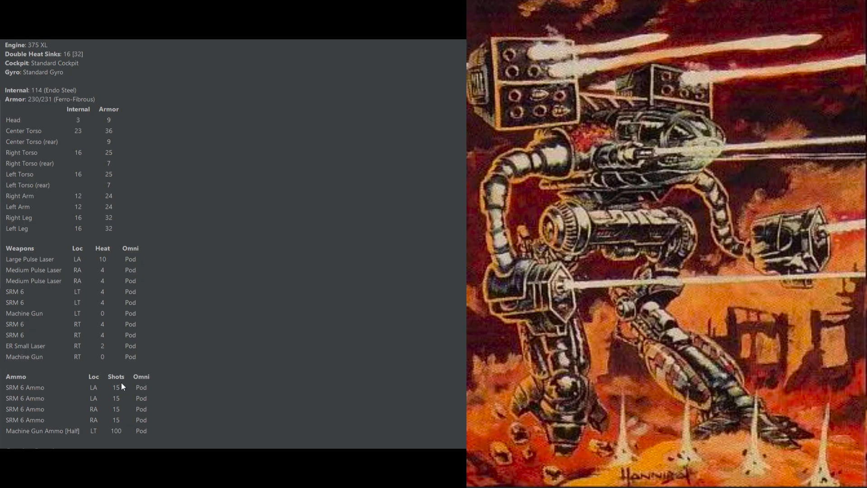
mouse_move(116, 390)
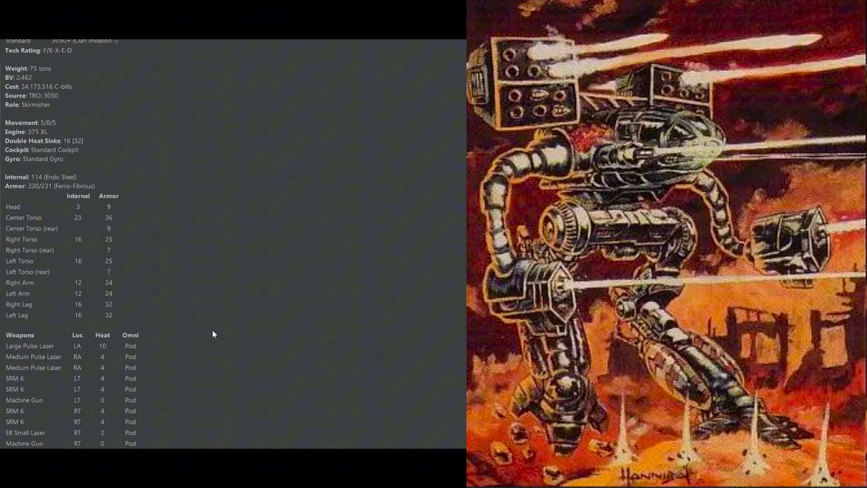
mouse_move(19, 82)
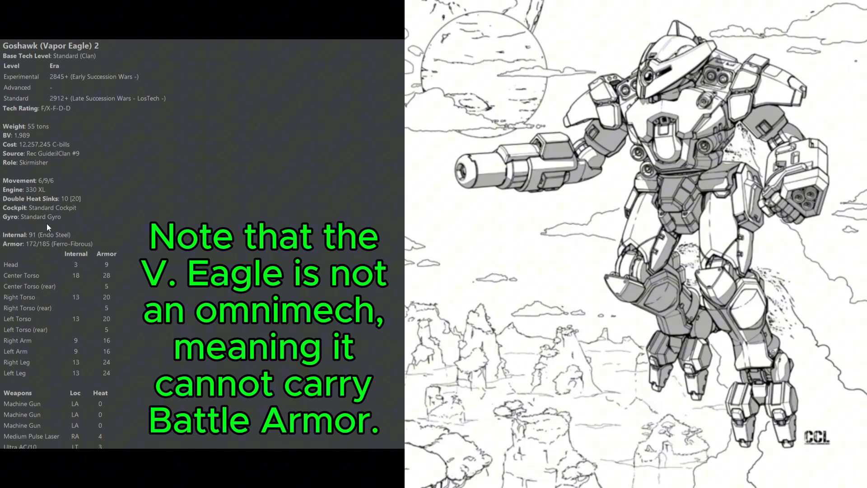
scroll("down", 3)
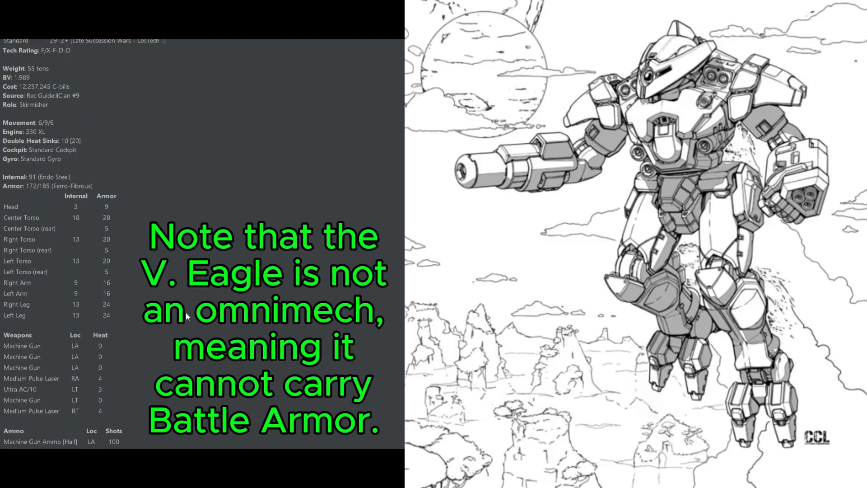
mouse_move(33, 196)
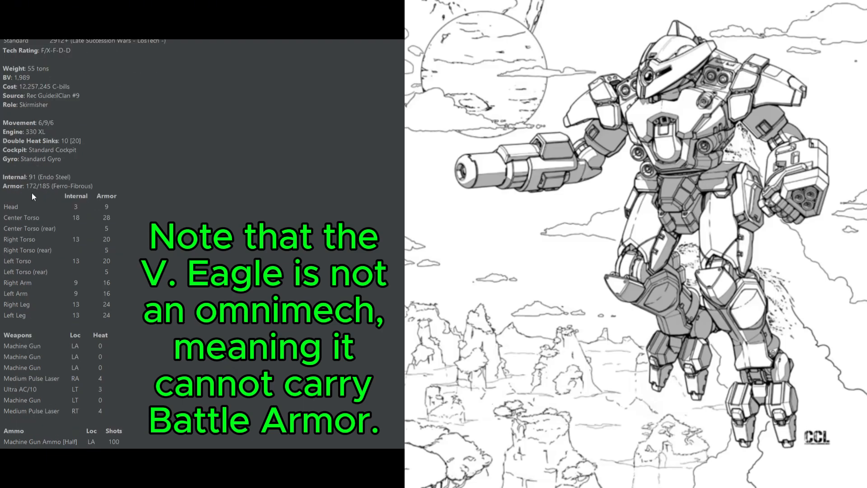
mouse_move(120, 230)
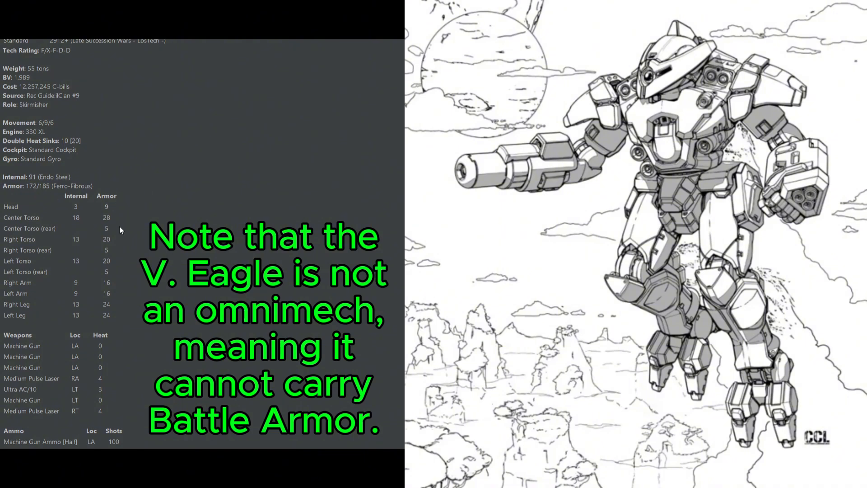
mouse_move(109, 272)
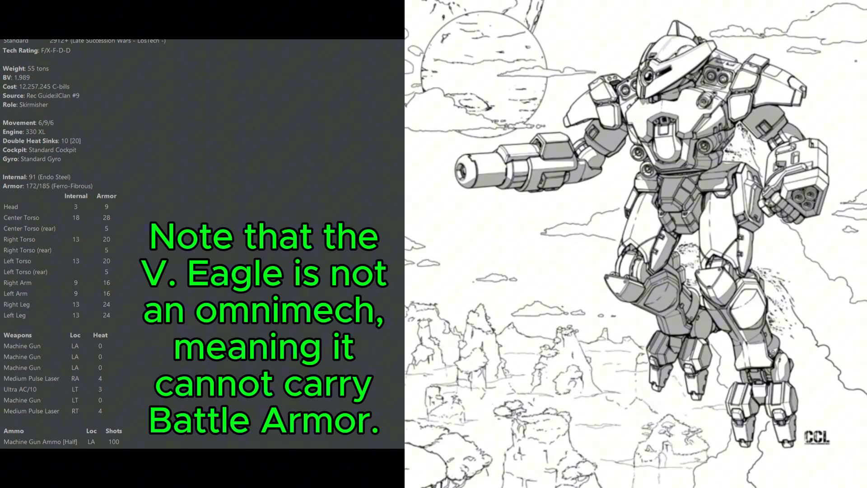
scroll("down", 3)
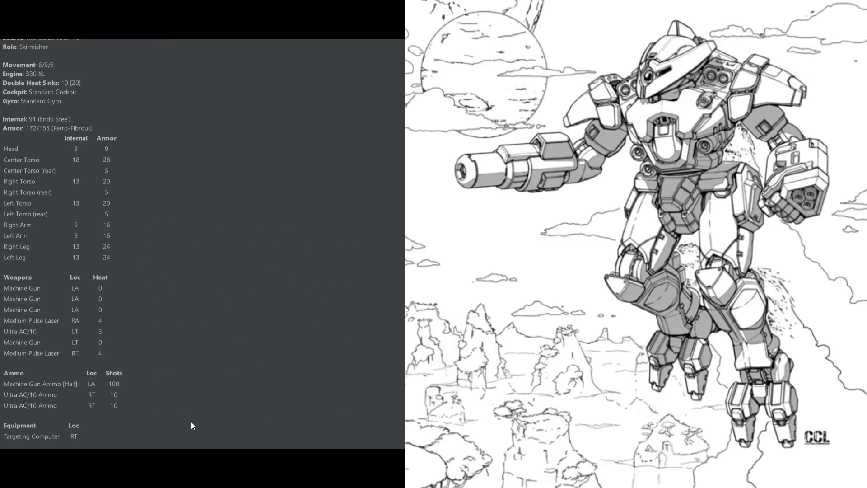
mouse_move(67, 359)
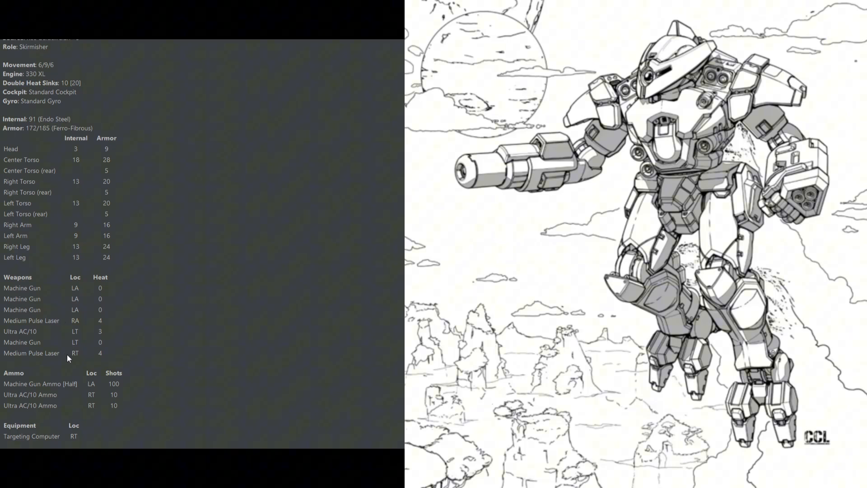
mouse_move(87, 351)
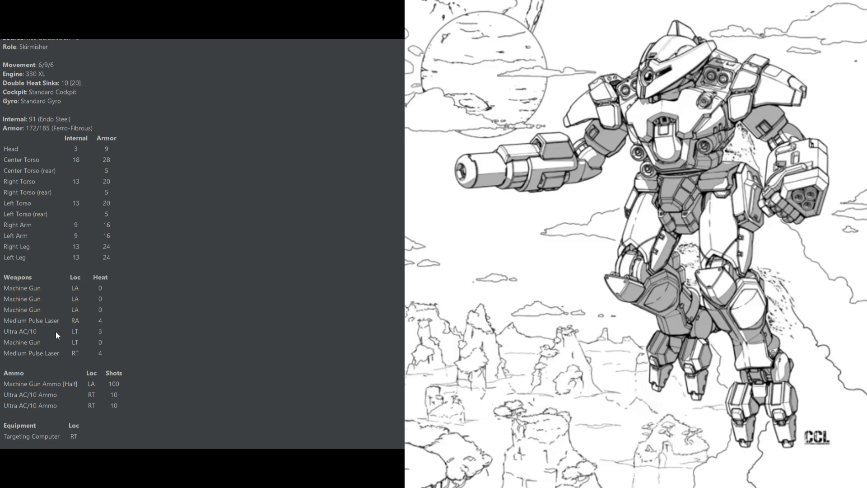
mouse_move(79, 440)
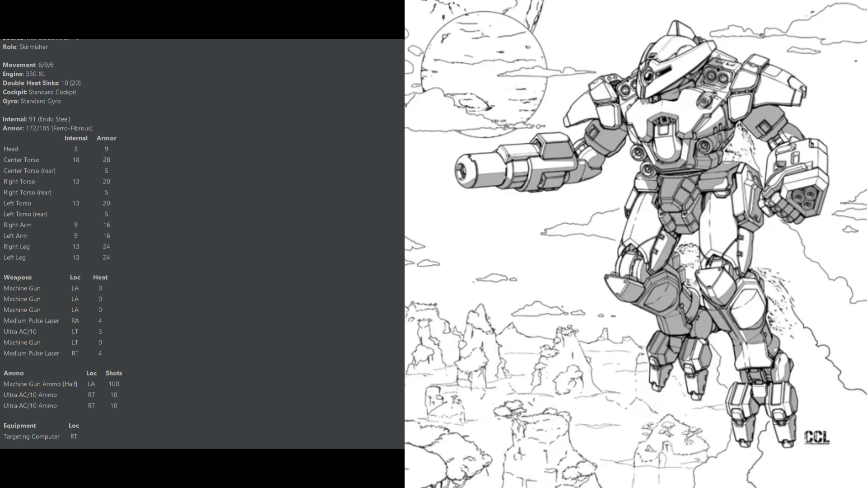
mouse_move(109, 304)
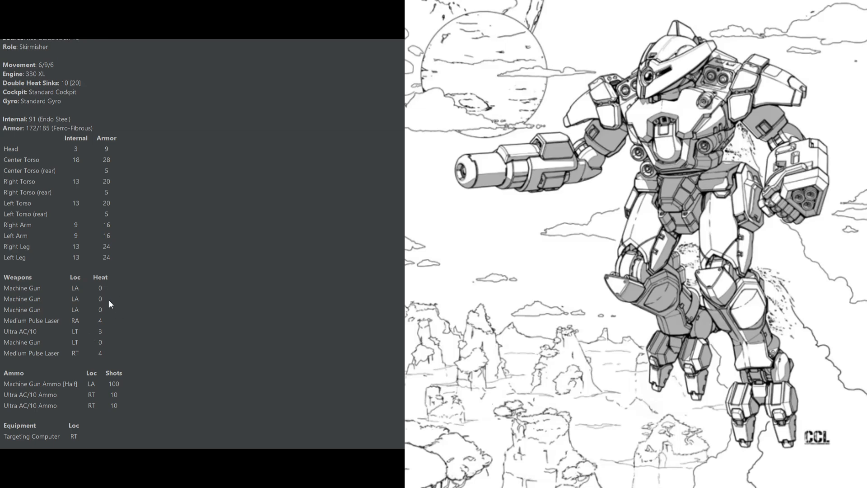
mouse_move(105, 346)
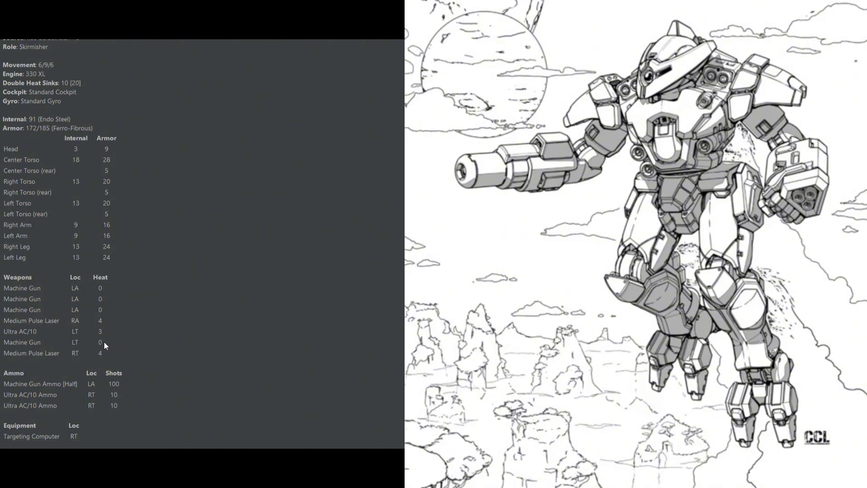
mouse_move(85, 66)
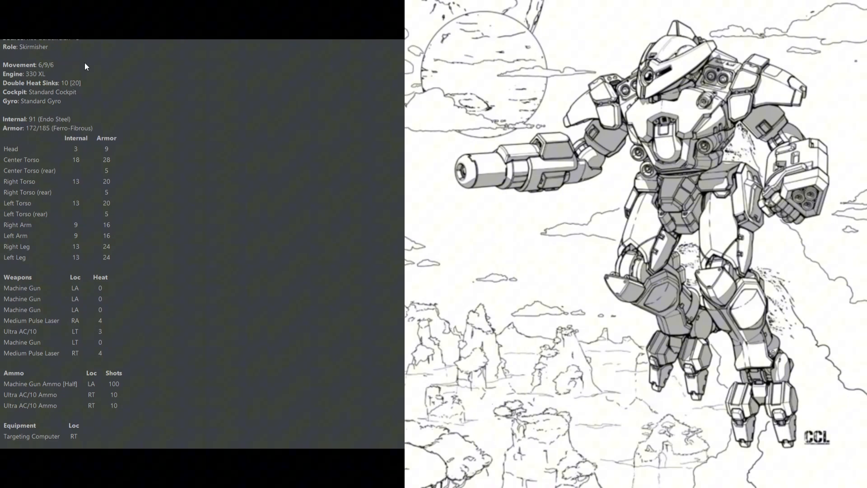
mouse_move(126, 353)
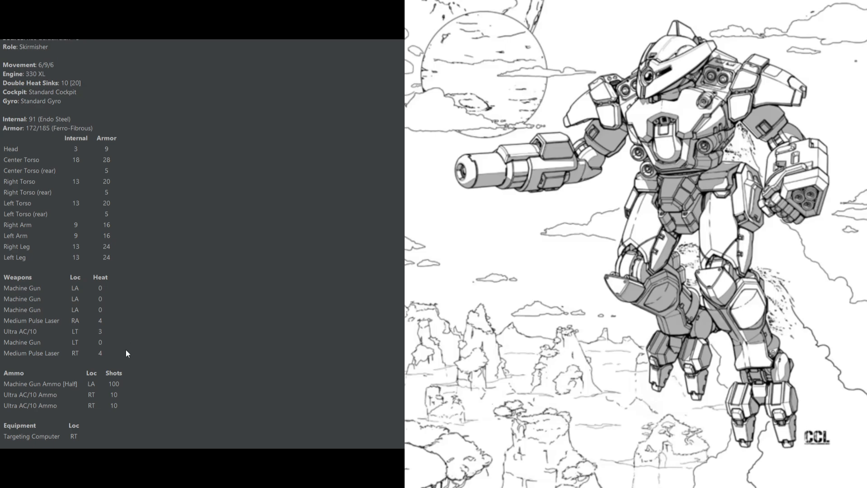
mouse_move(103, 357)
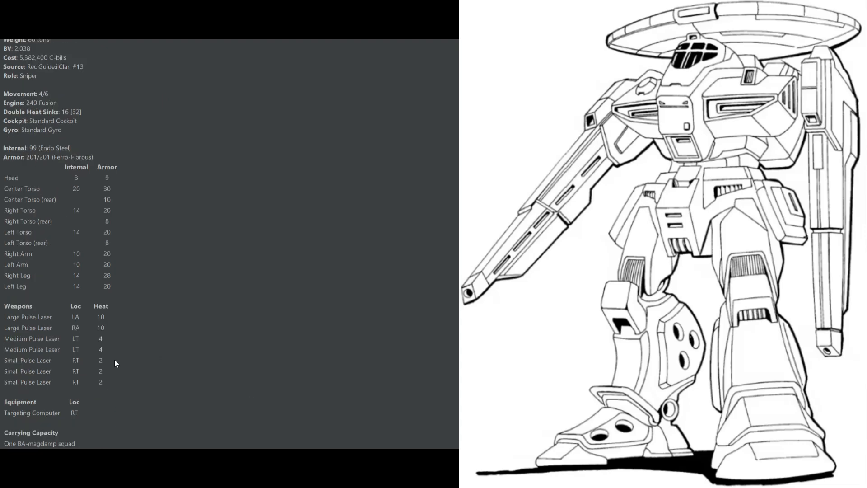
mouse_move(110, 386)
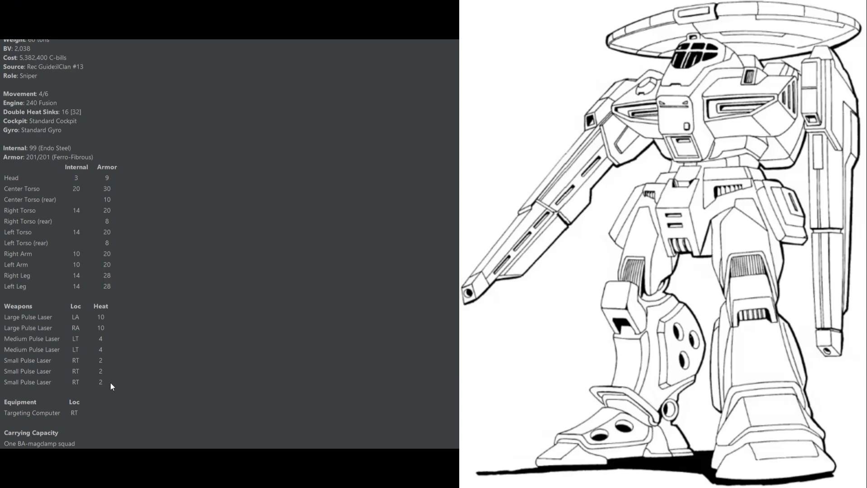
mouse_move(116, 343)
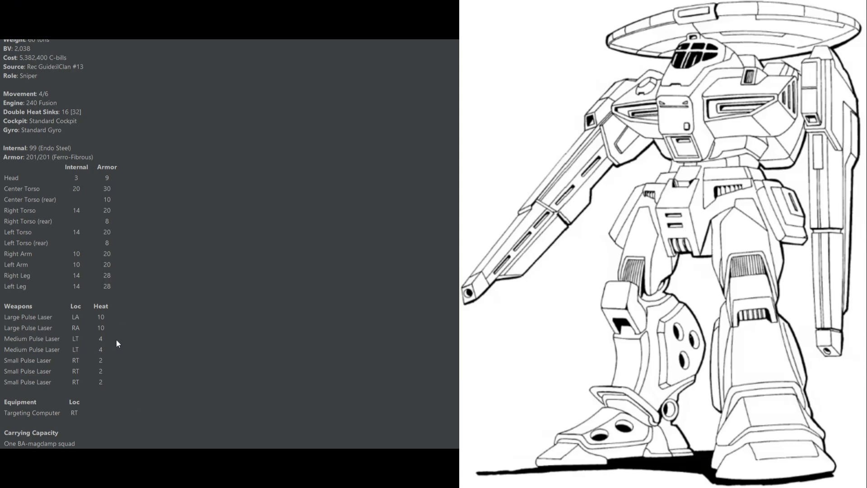
mouse_move(109, 368)
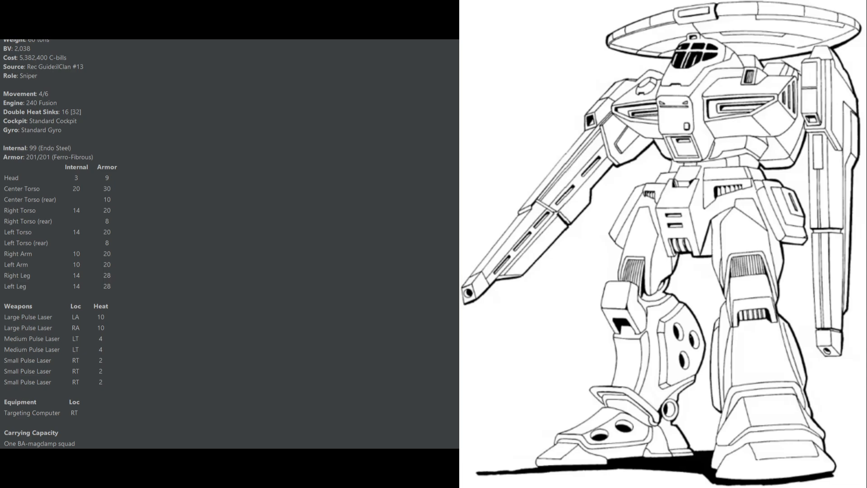
mouse_move(83, 103)
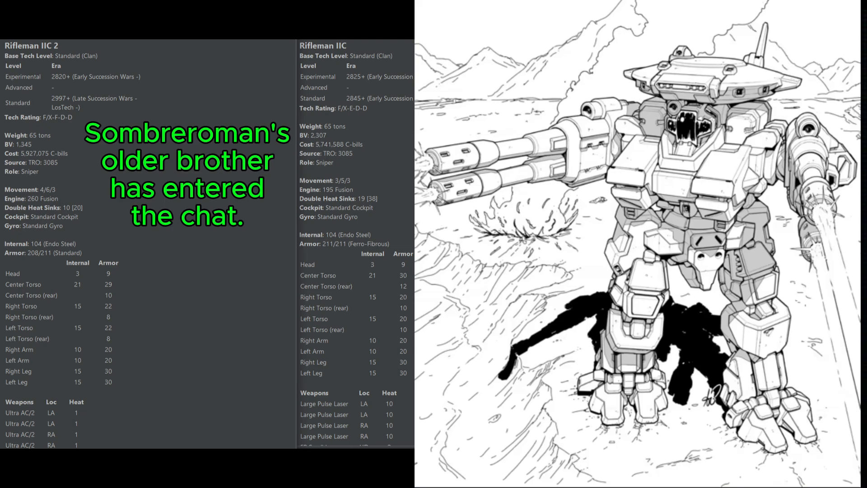
mouse_move(80, 220)
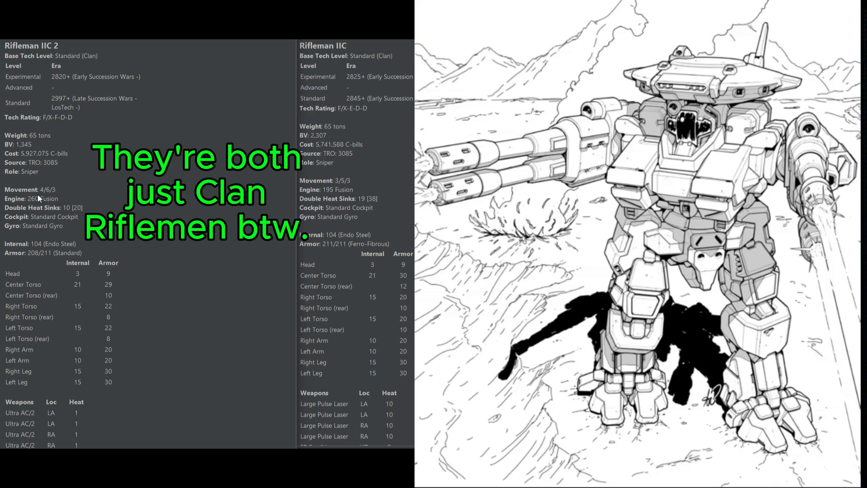
mouse_move(54, 198)
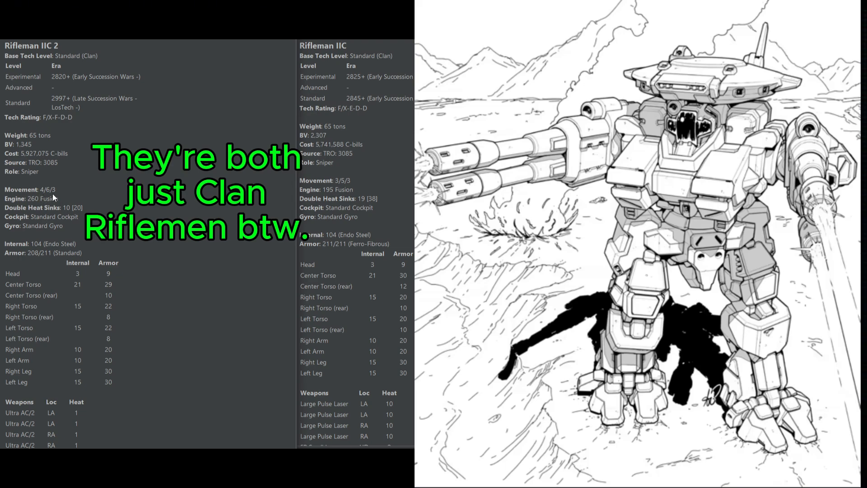
mouse_move(54, 198)
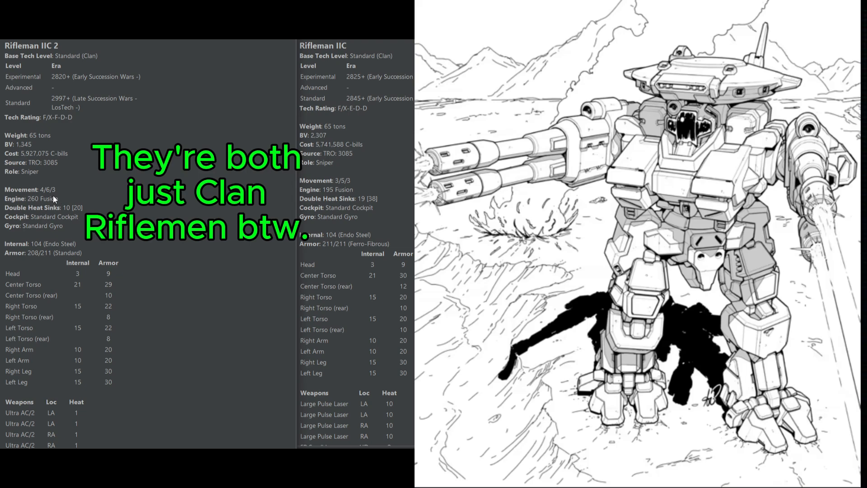
mouse_move(63, 195)
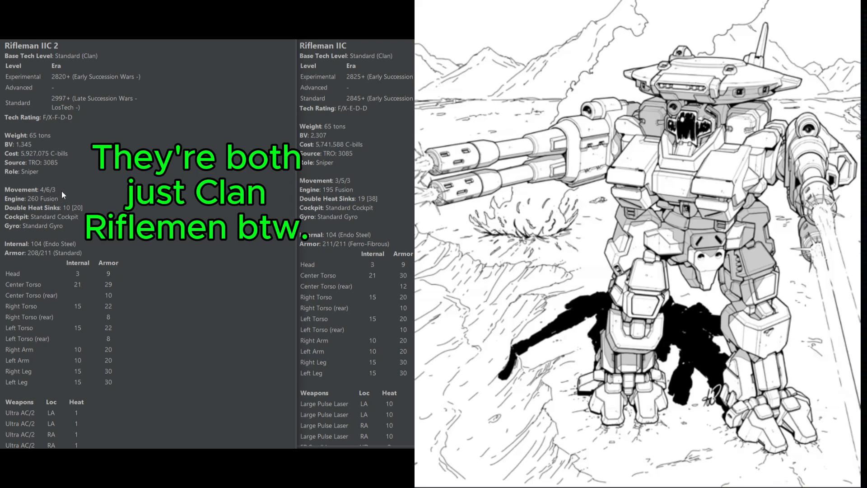
mouse_move(57, 243)
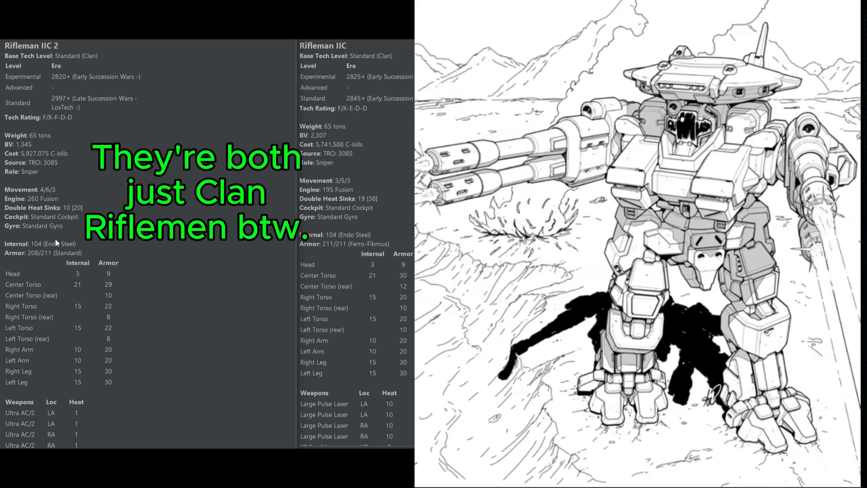
scroll("down", 3)
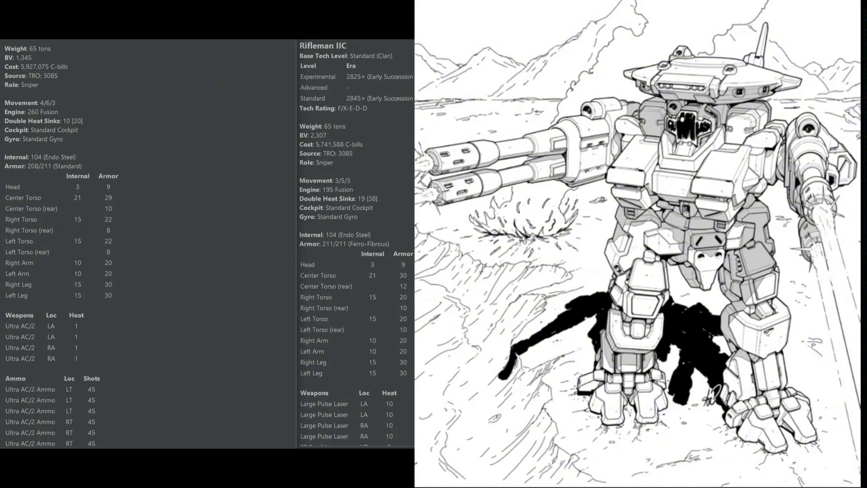
scroll("down", 3)
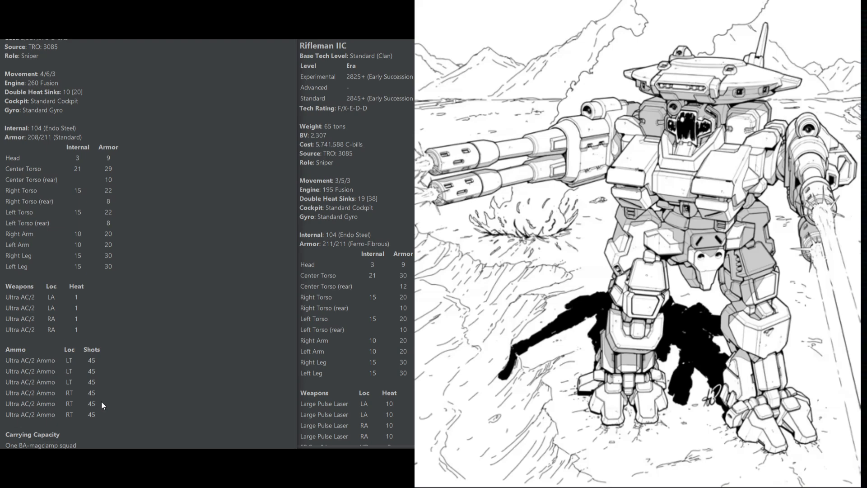
mouse_move(88, 417)
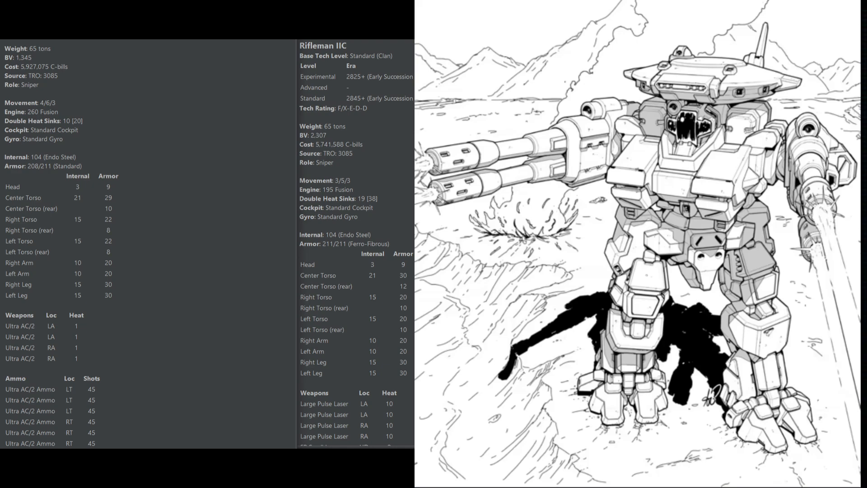
mouse_move(45, 128)
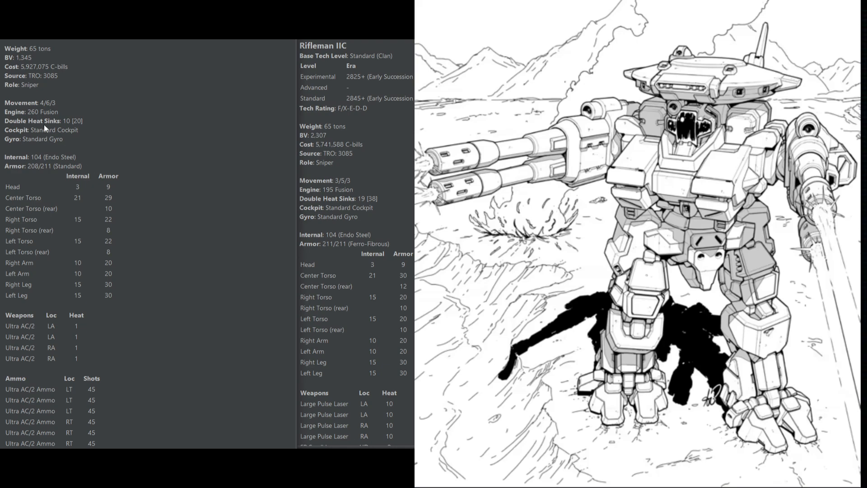
mouse_move(45, 127)
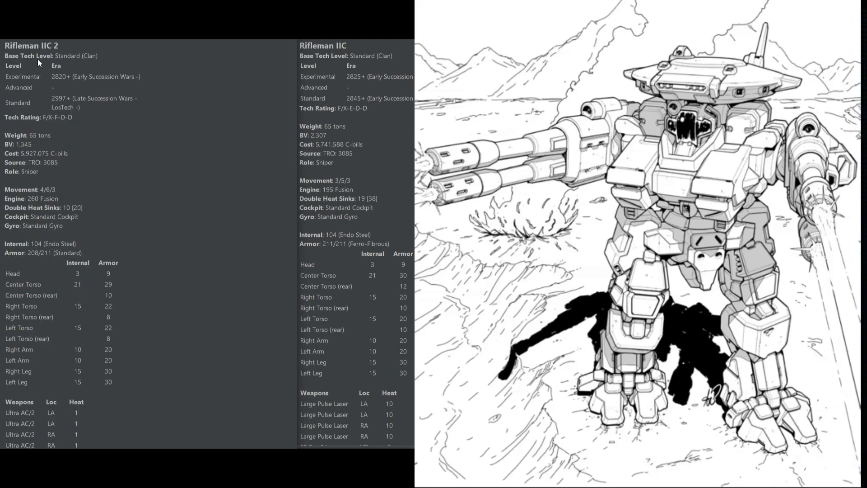
mouse_move(343, 51)
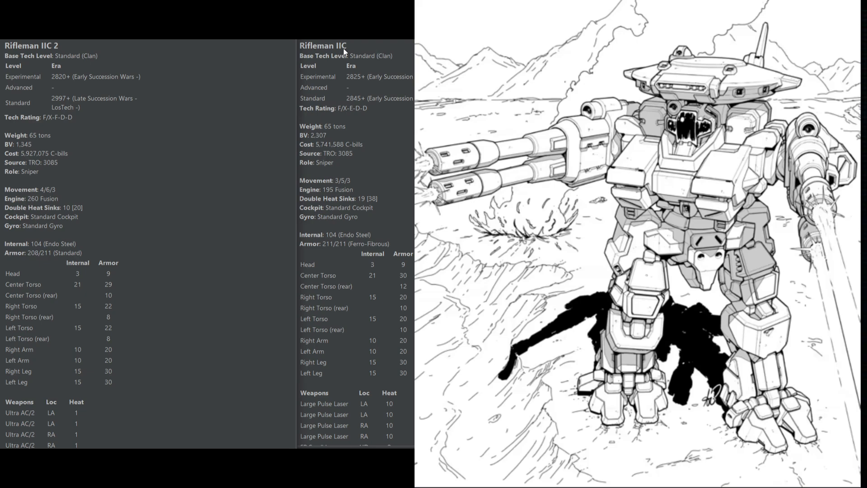
mouse_move(412, 326)
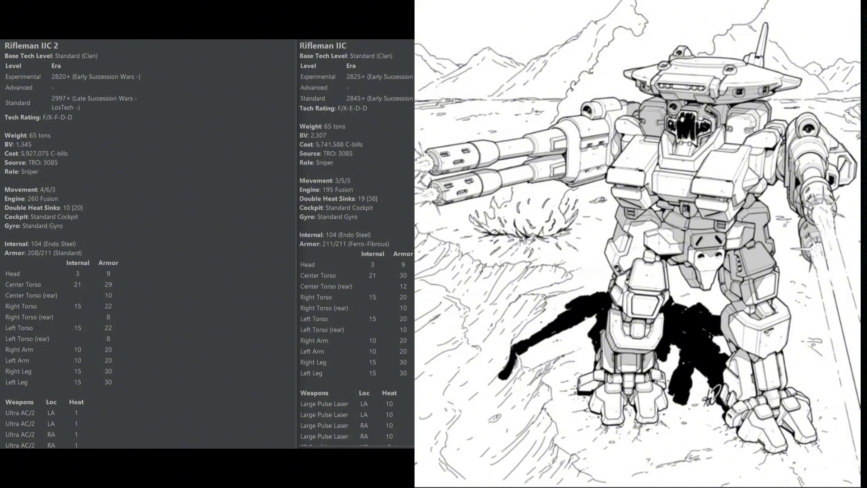
mouse_move(388, 240)
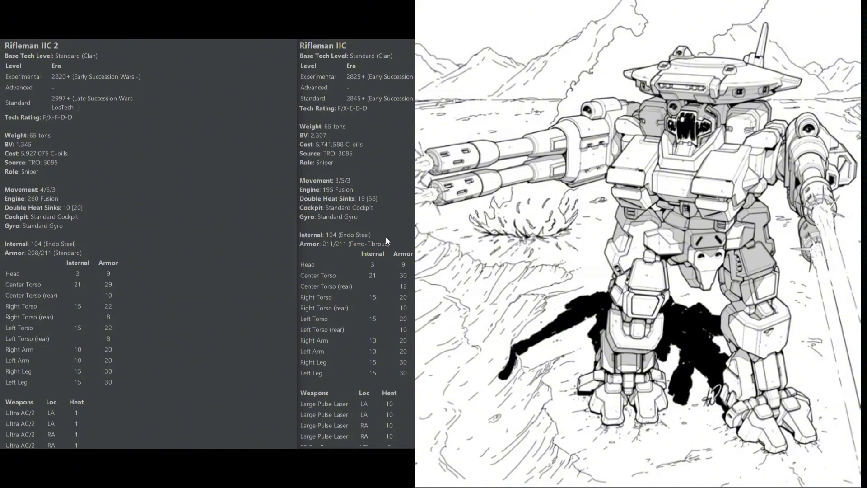
mouse_move(401, 326)
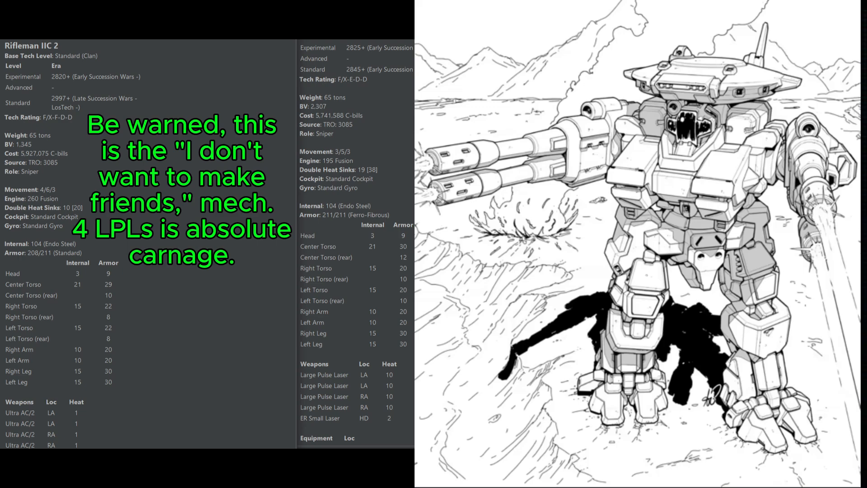
mouse_move(346, 412)
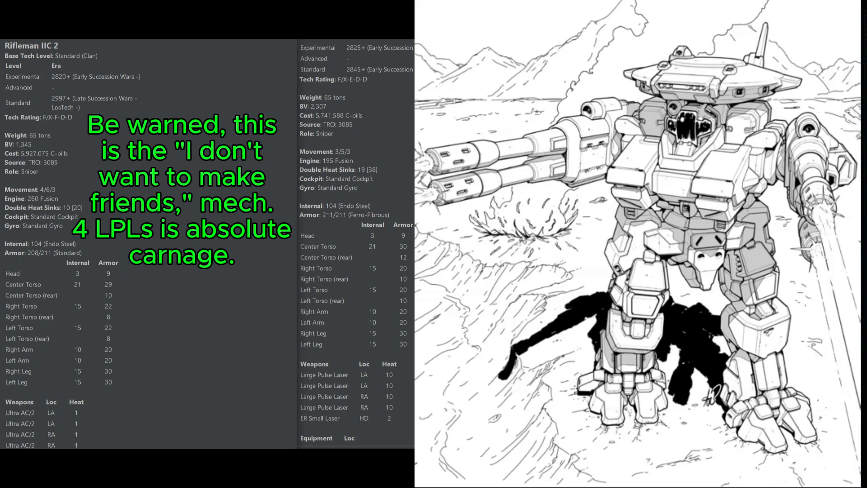
mouse_move(308, 114)
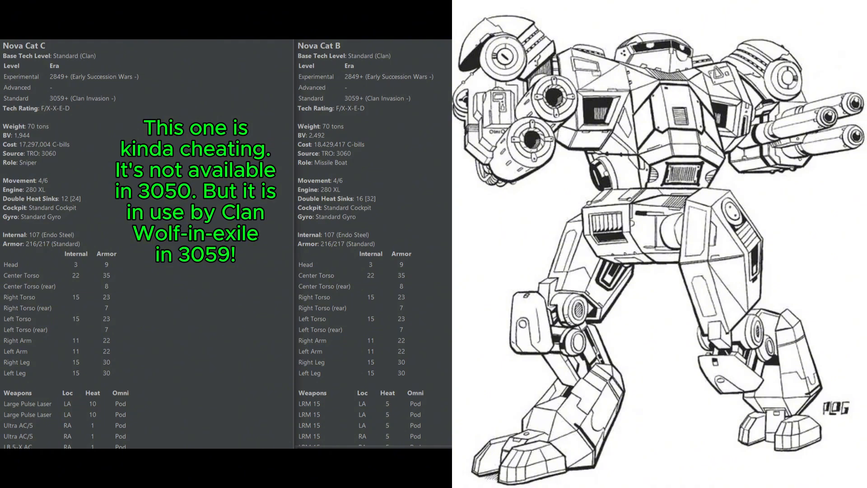
mouse_move(89, 408)
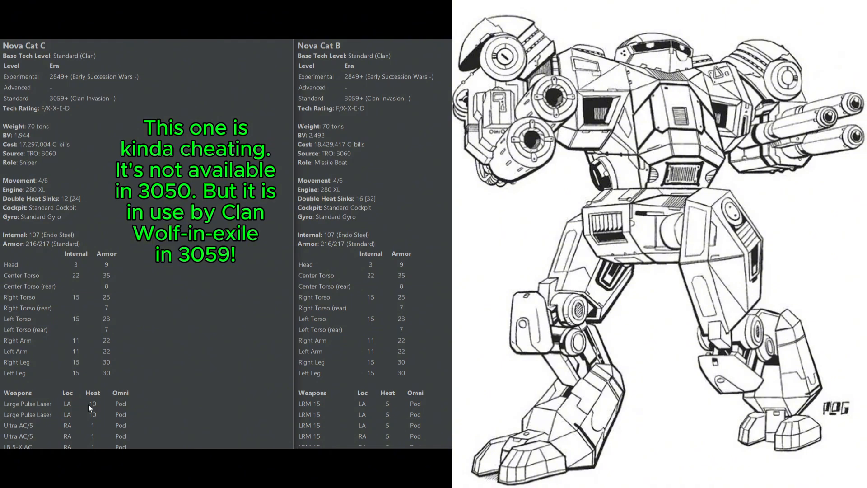
mouse_move(37, 124)
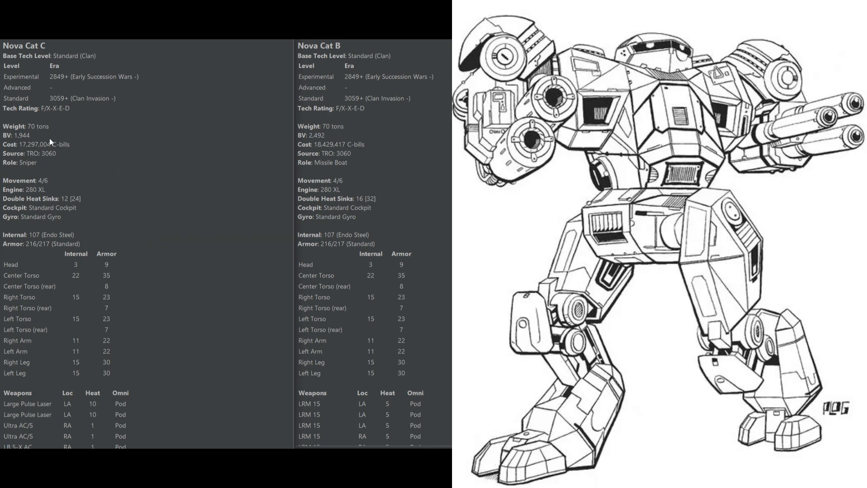
mouse_move(78, 260)
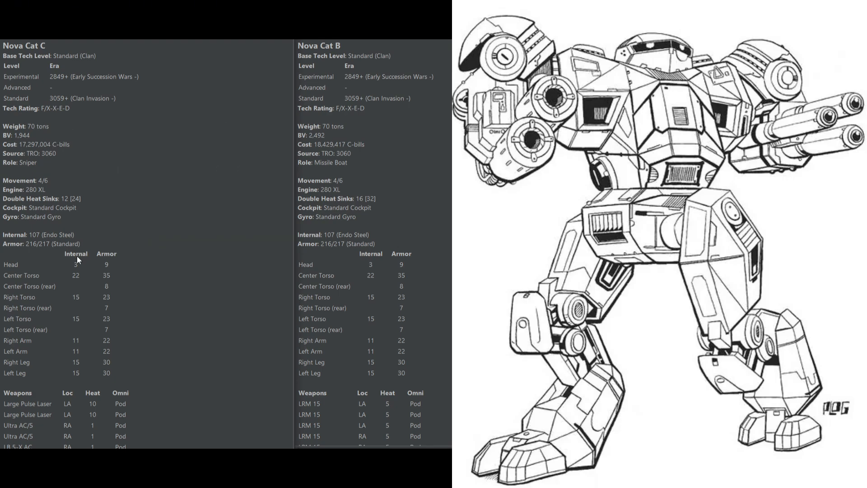
scroll("down", 3)
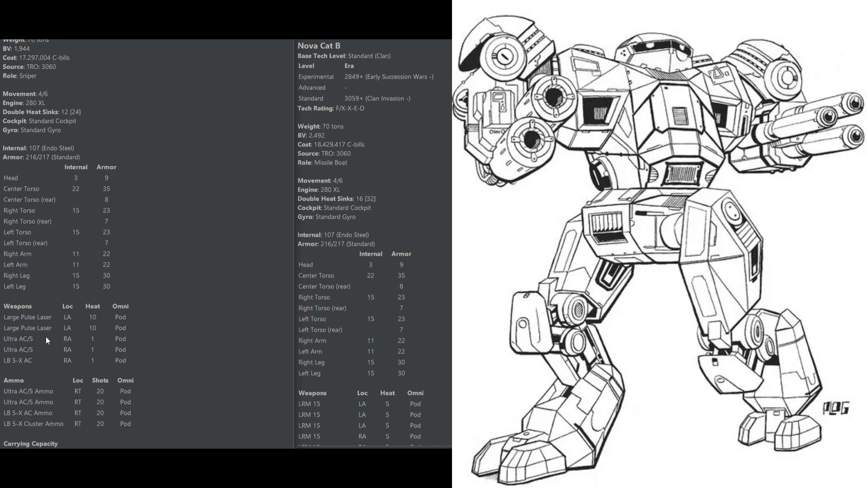
mouse_move(34, 368)
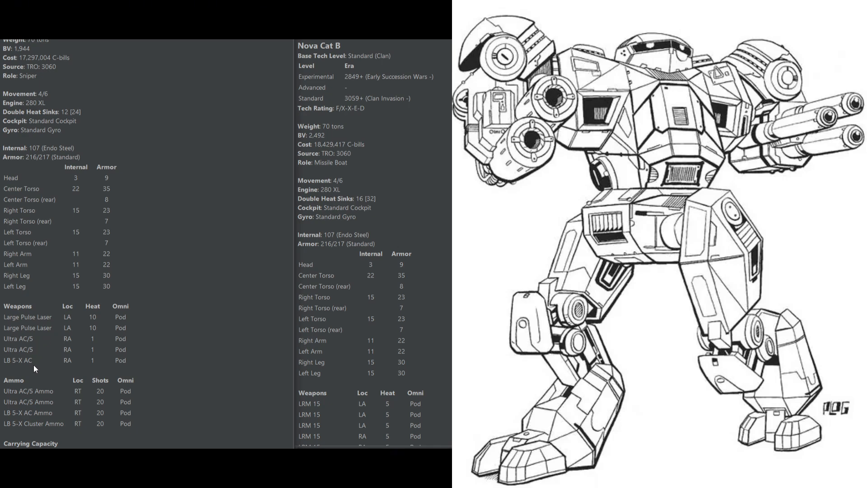
mouse_move(55, 343)
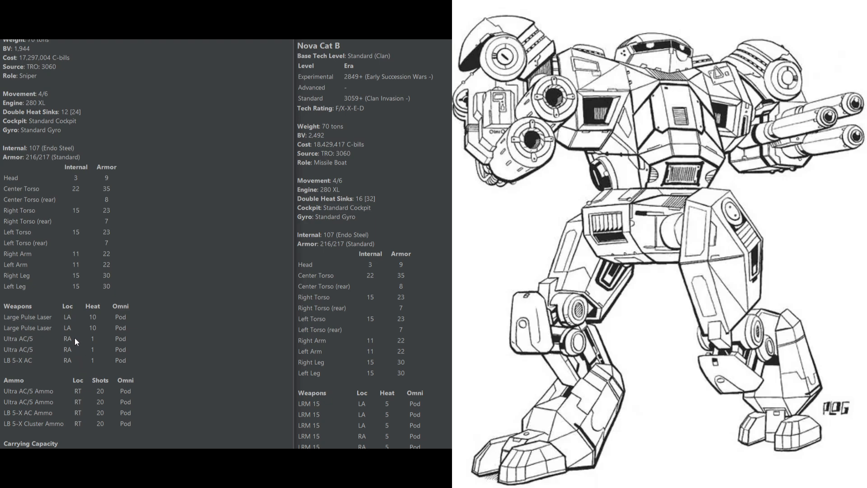
mouse_move(79, 349)
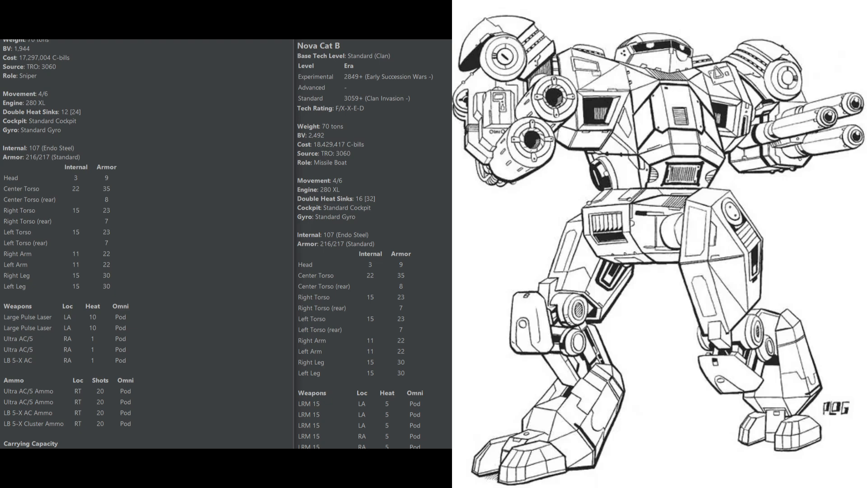
mouse_move(85, 429)
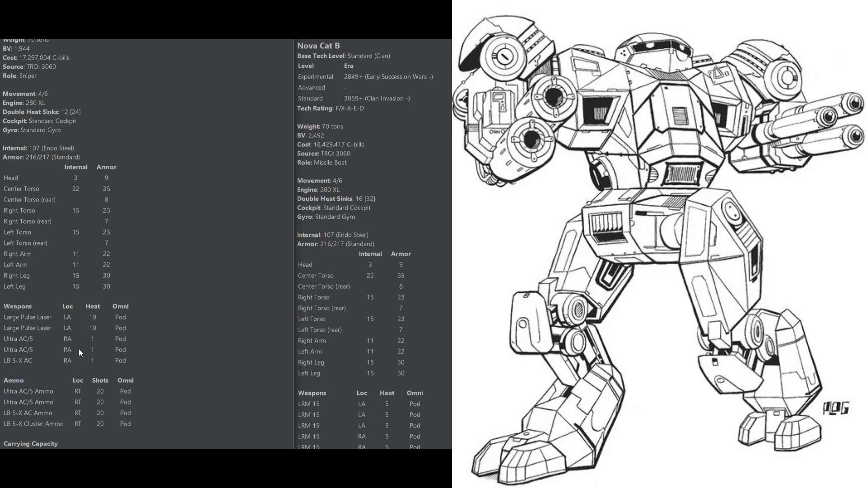
mouse_move(93, 417)
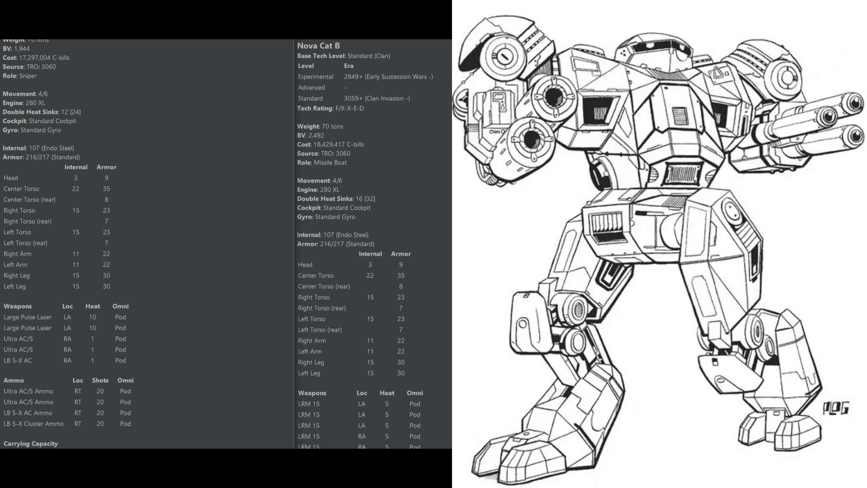
mouse_move(163, 425)
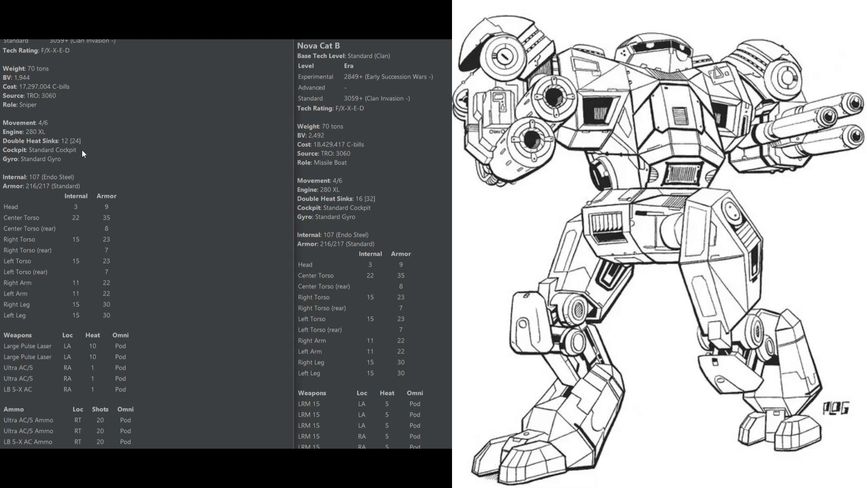
mouse_move(73, 399)
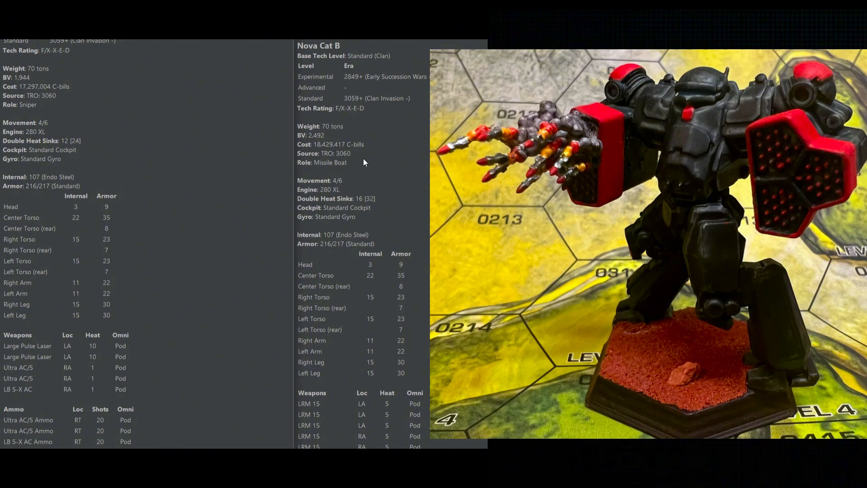
mouse_move(312, 147)
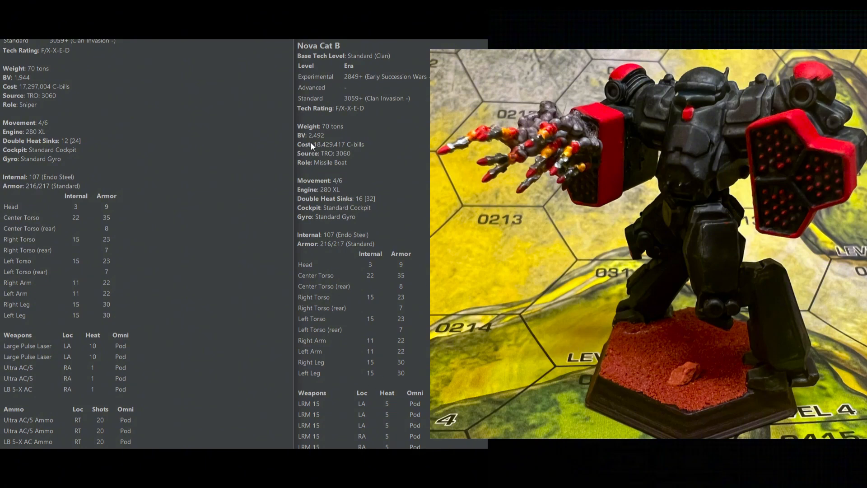
mouse_move(365, 157)
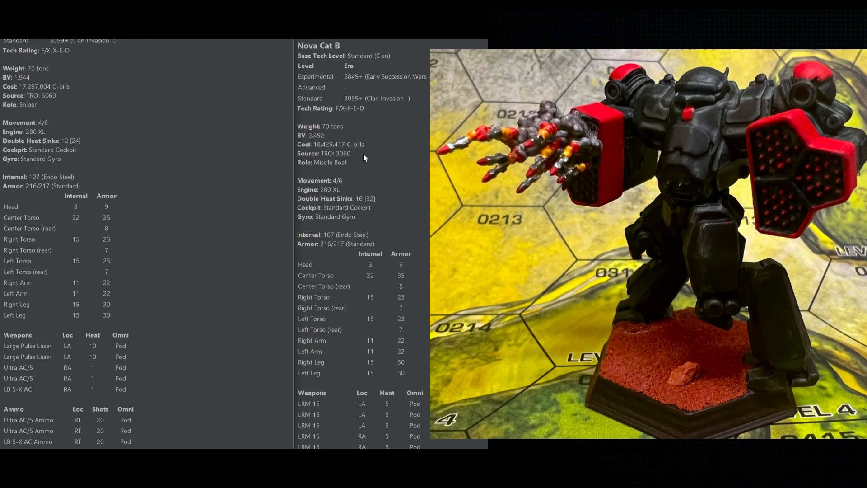
scroll("down", 3)
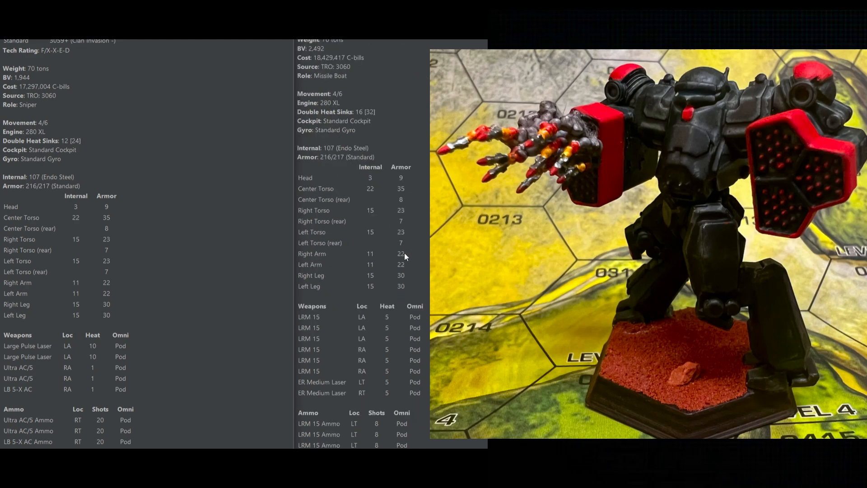
mouse_move(415, 341)
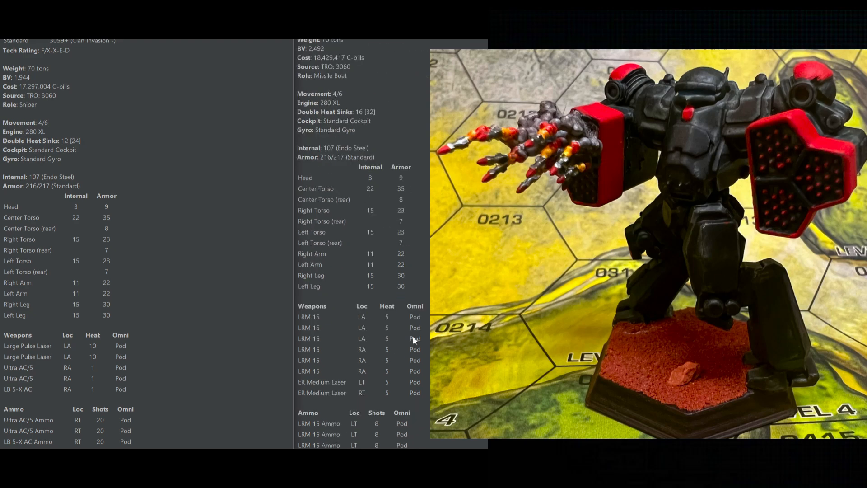
scroll("down", 3)
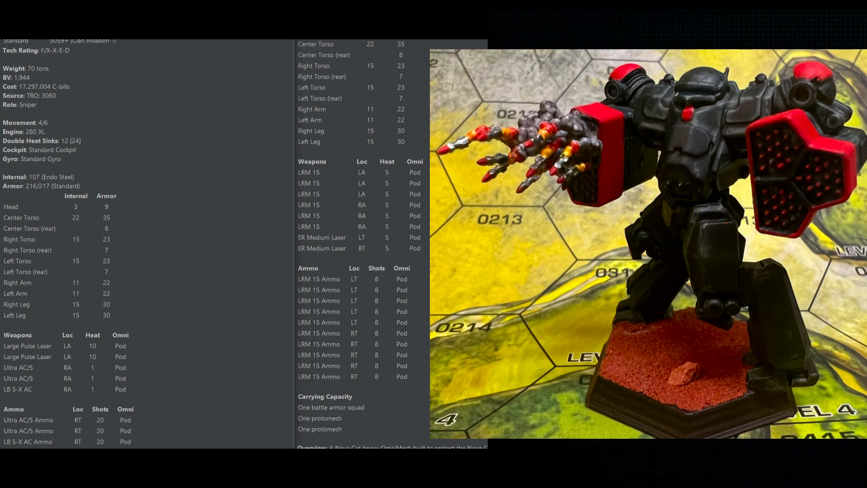
scroll("down", 3)
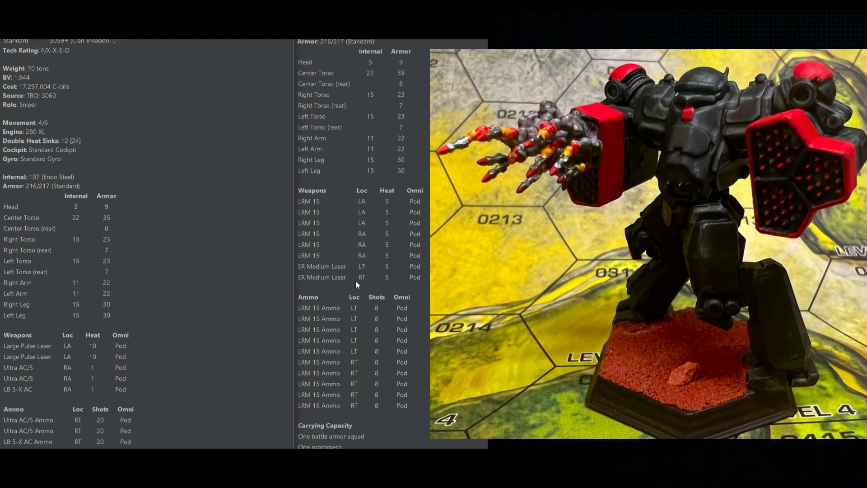
mouse_move(341, 232)
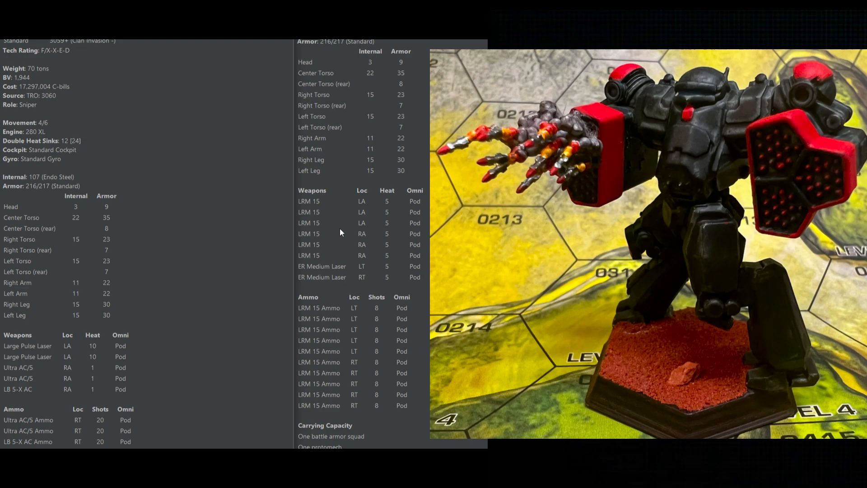
mouse_move(342, 237)
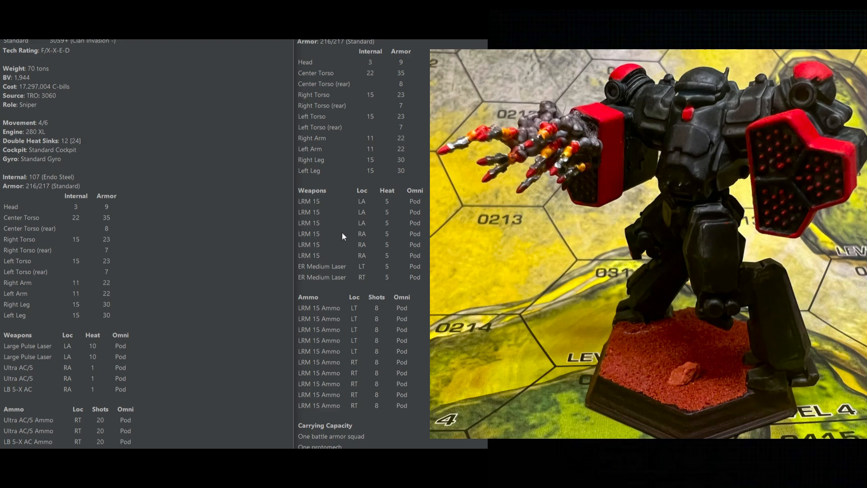
mouse_move(352, 268)
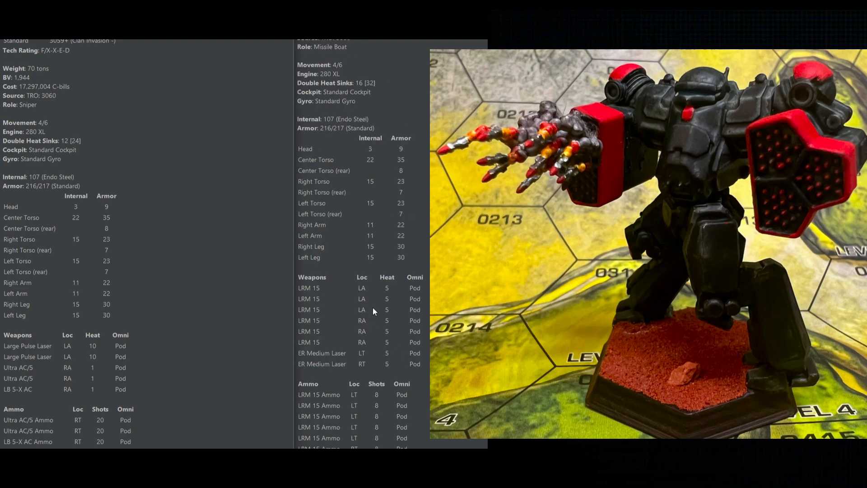
mouse_move(374, 309)
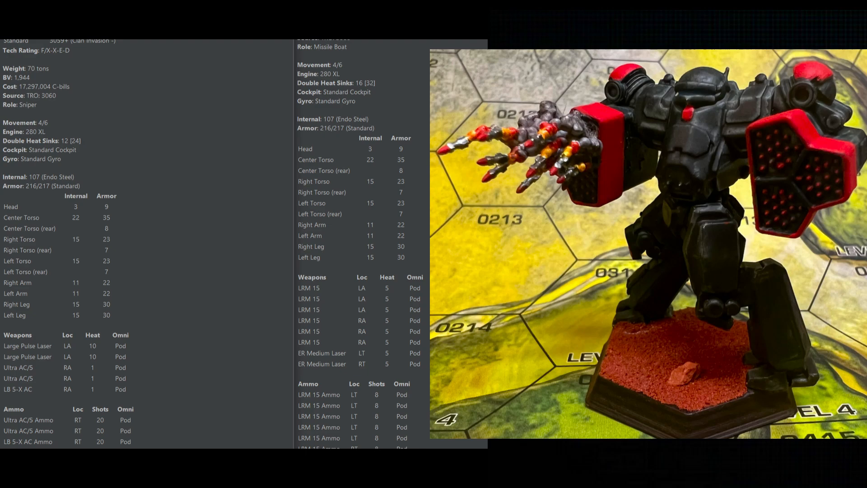
scroll("down", 3)
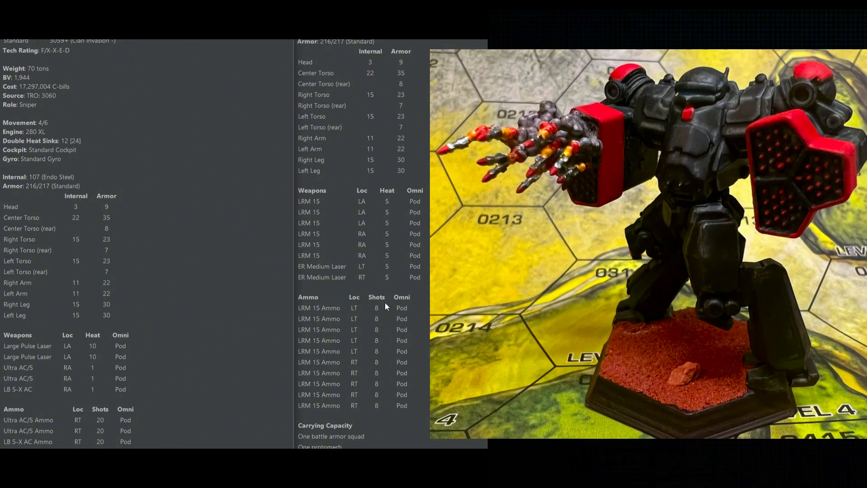
mouse_move(371, 303)
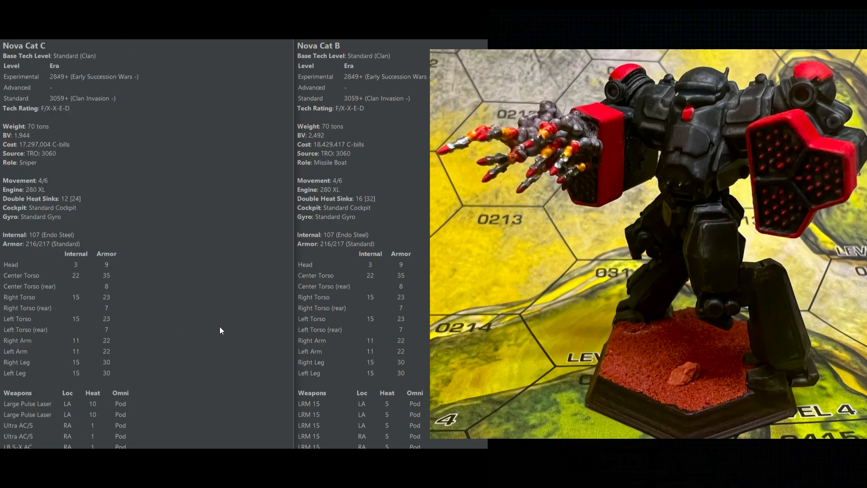
mouse_move(365, 290)
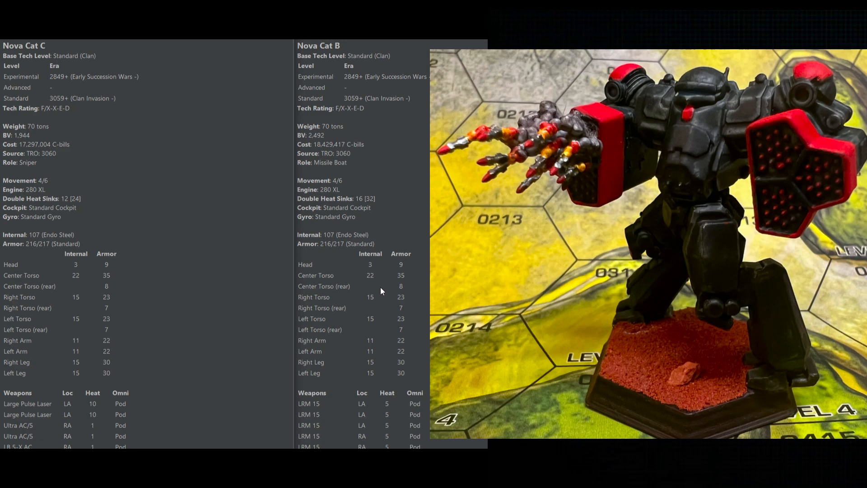
mouse_move(380, 294)
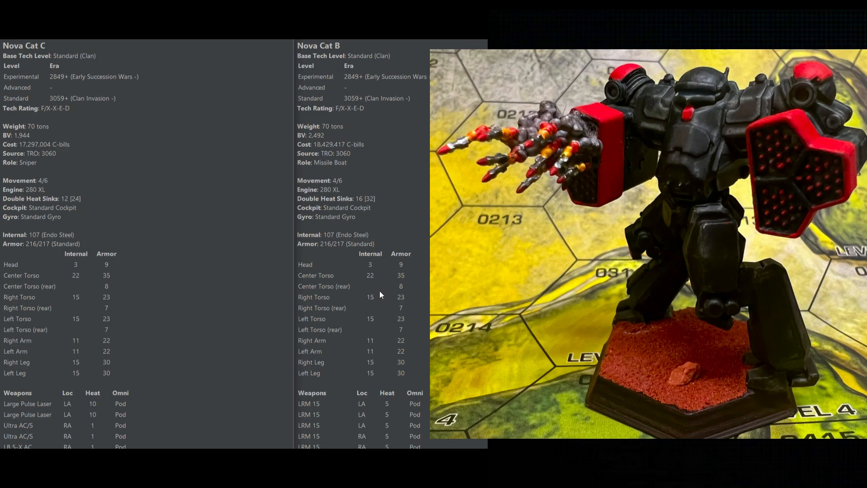
mouse_move(137, 294)
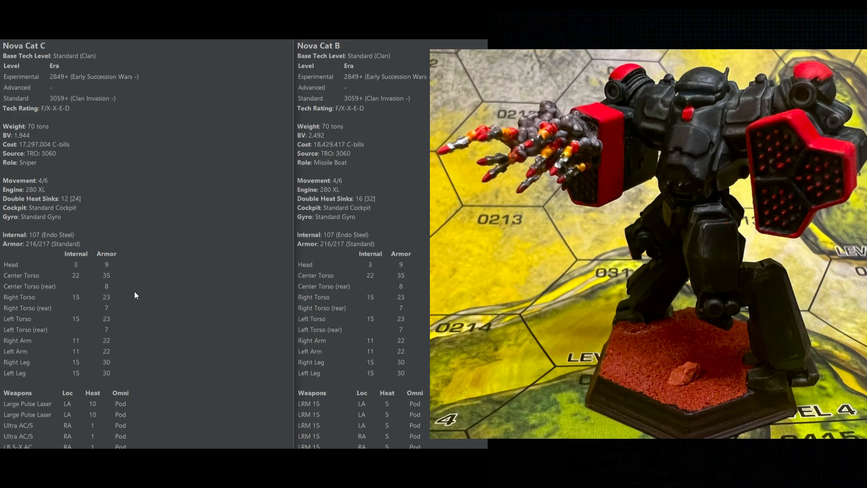
mouse_move(153, 297)
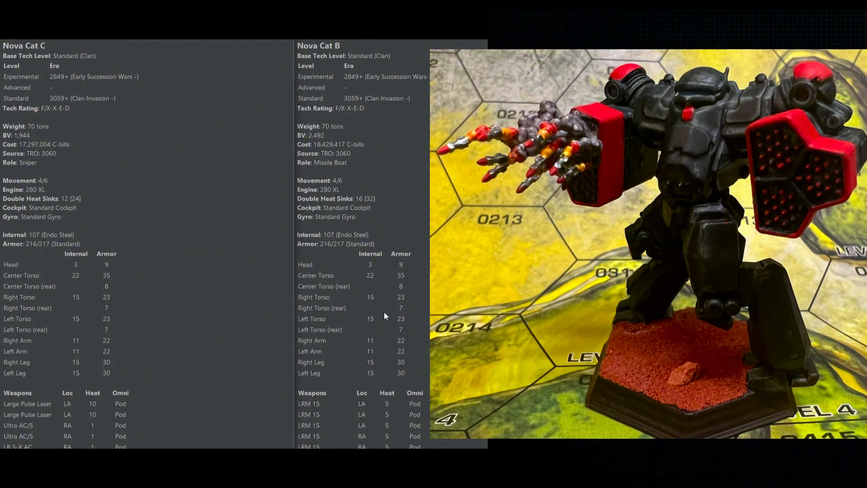
scroll("down", 3)
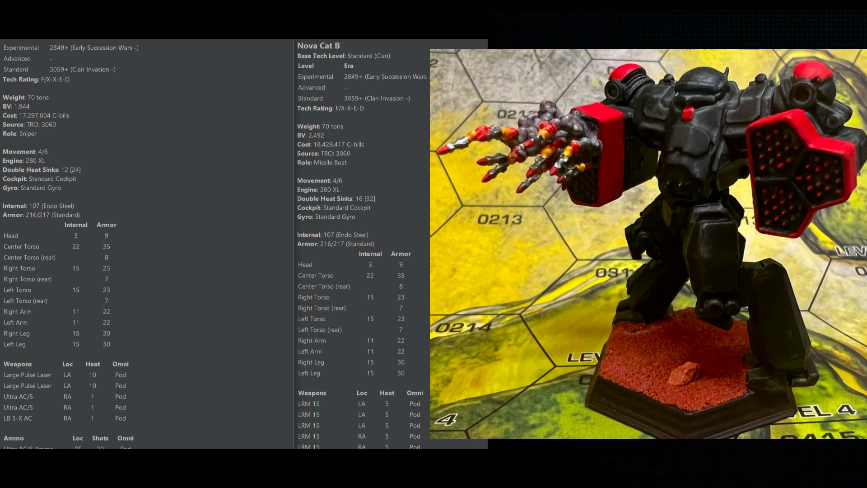
mouse_move(157, 322)
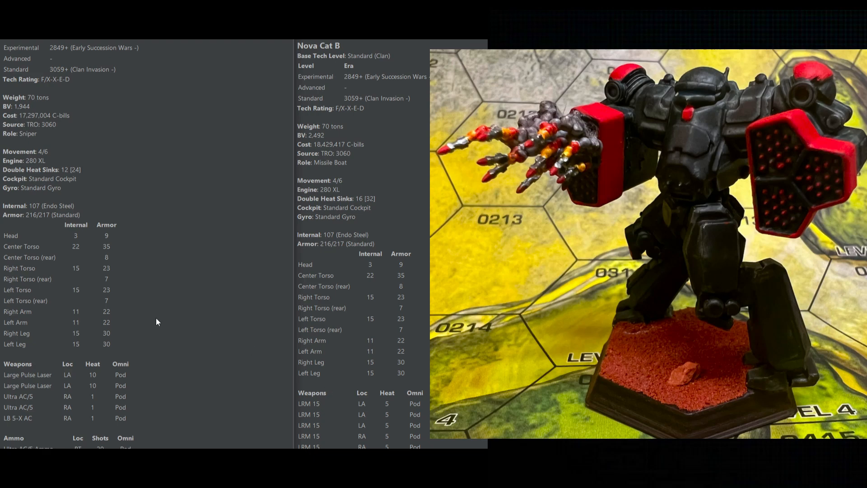
mouse_move(425, 283)
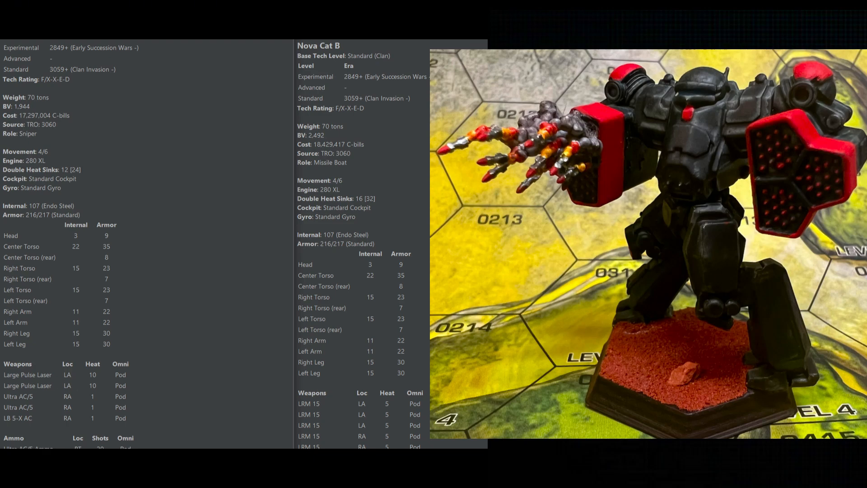
mouse_move(354, 303)
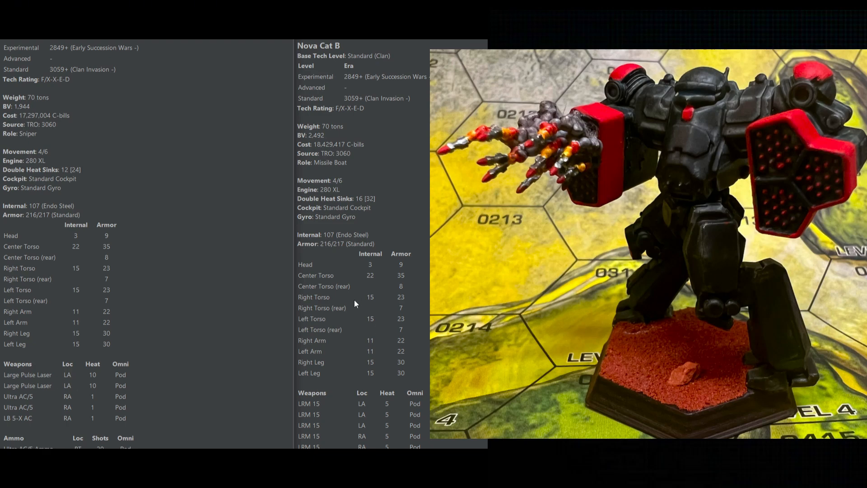